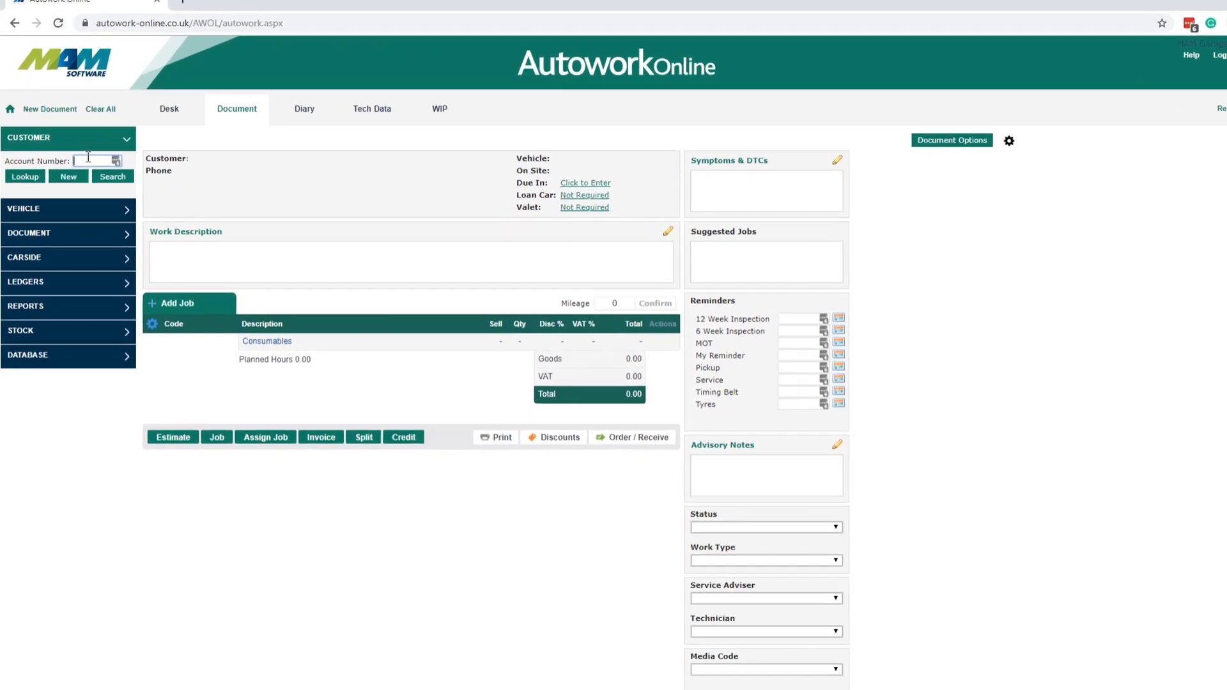
text(smith)
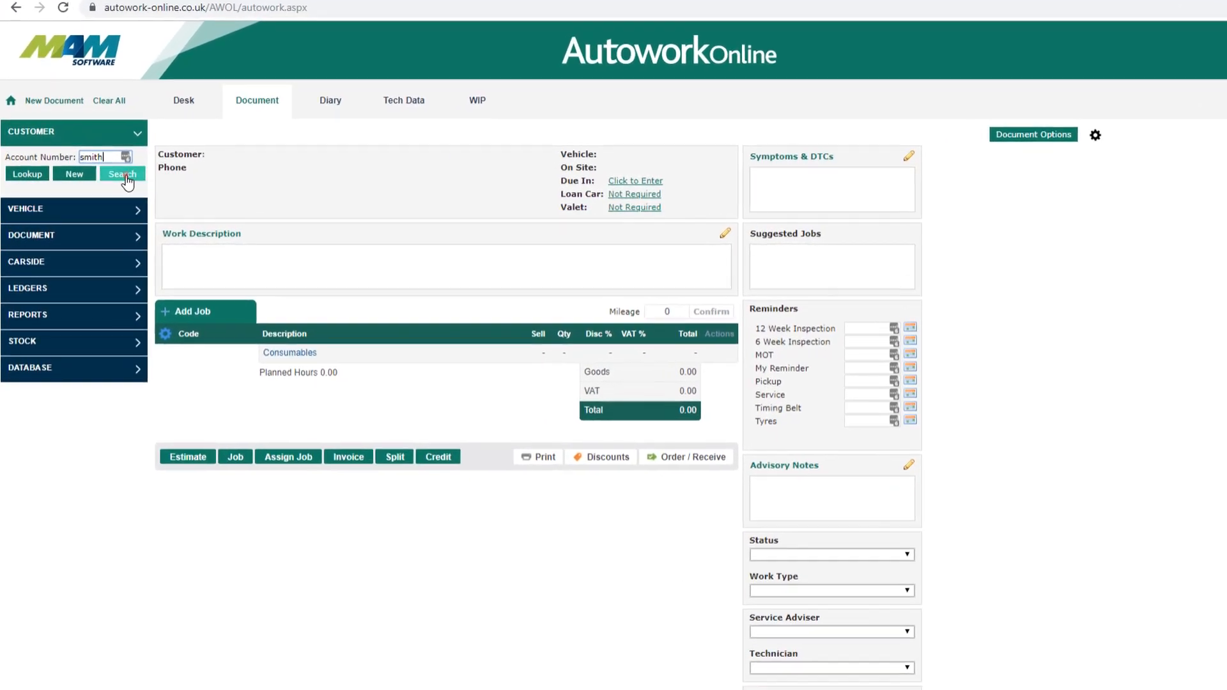
click(122, 172)
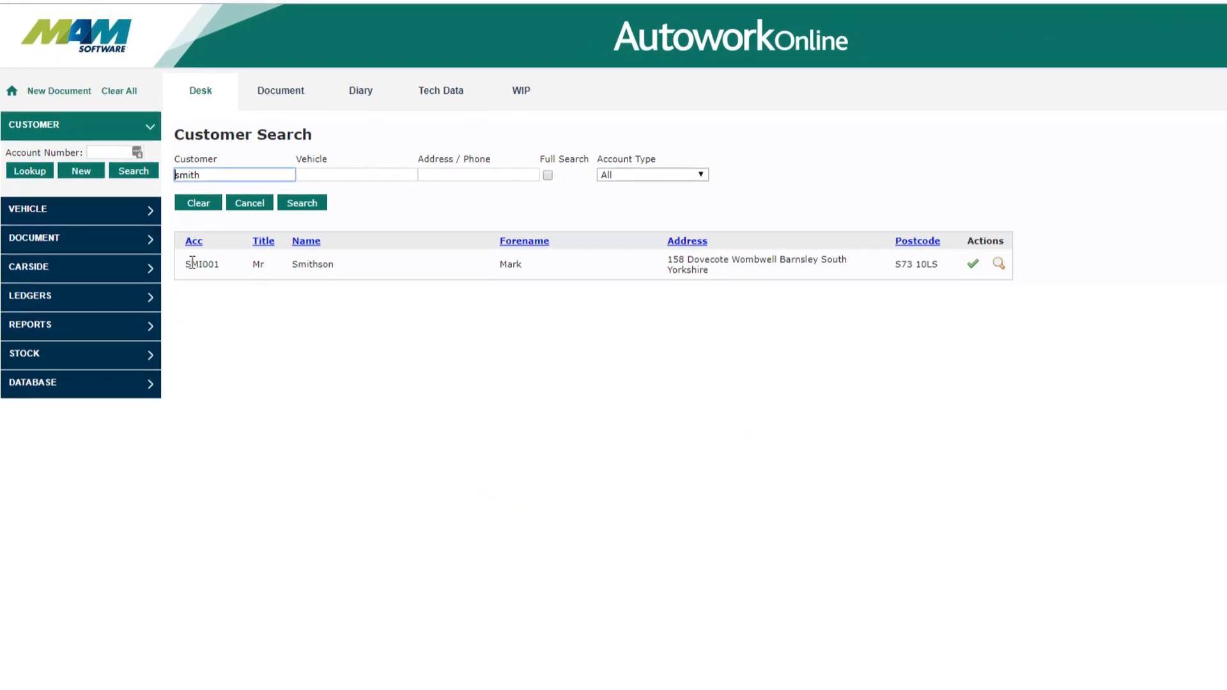
click(999, 264)
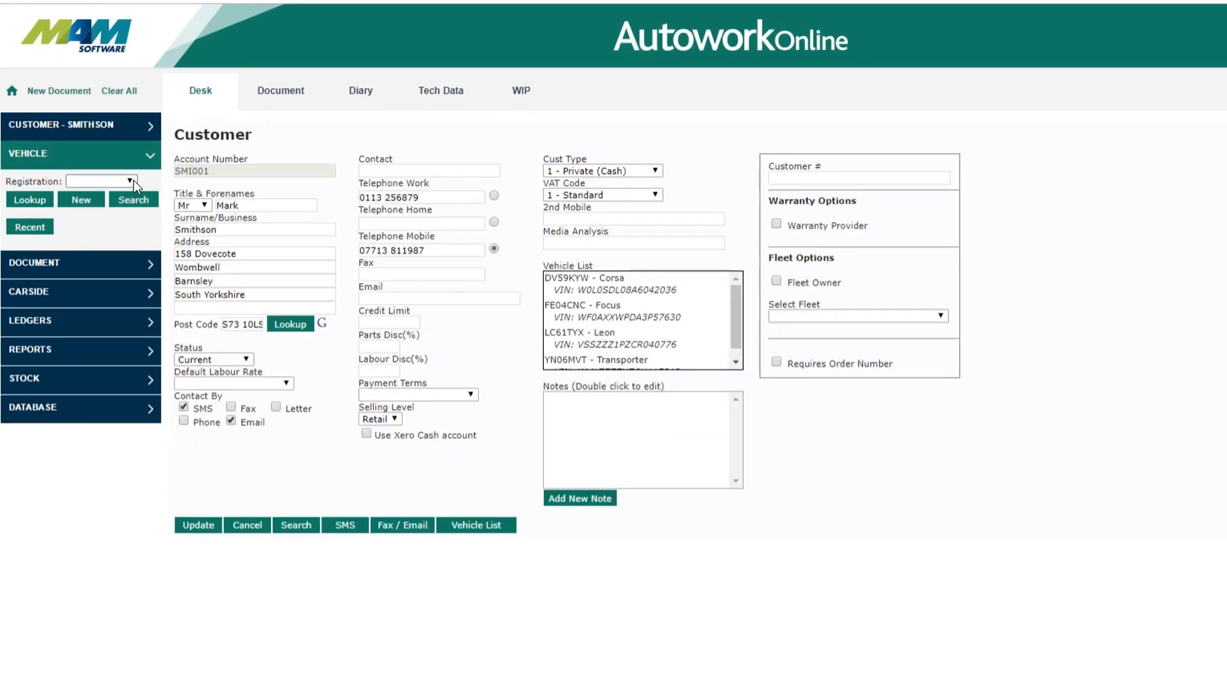
click(131, 180)
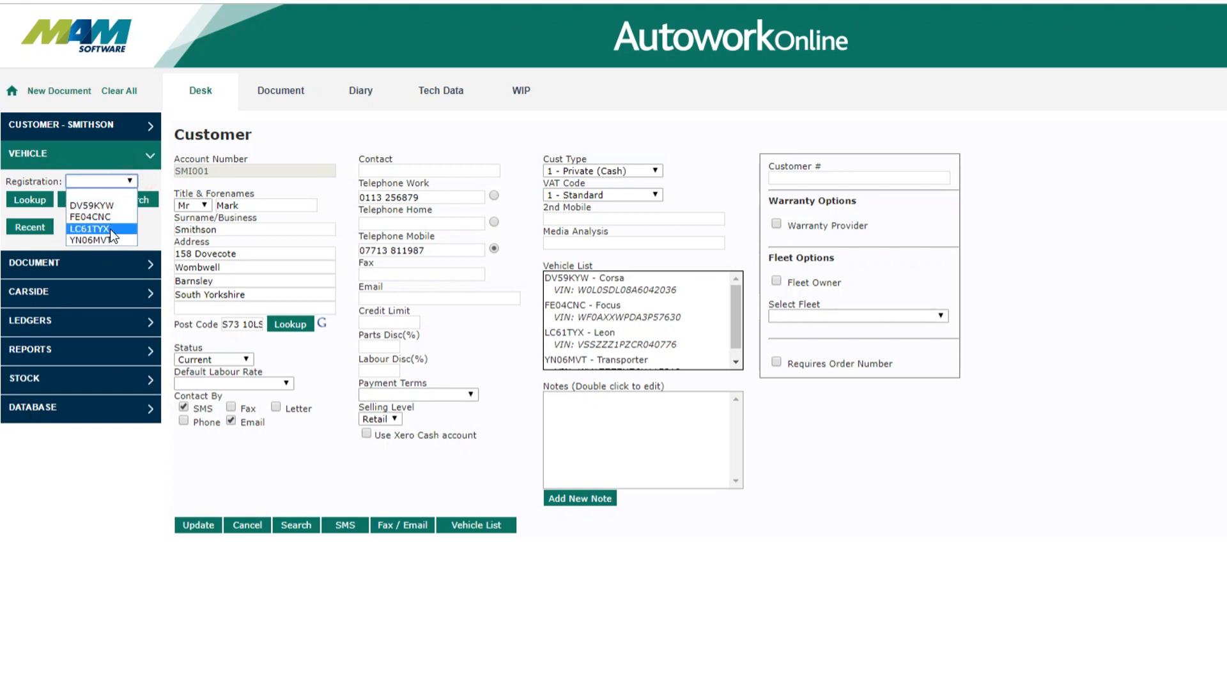
click(90, 239)
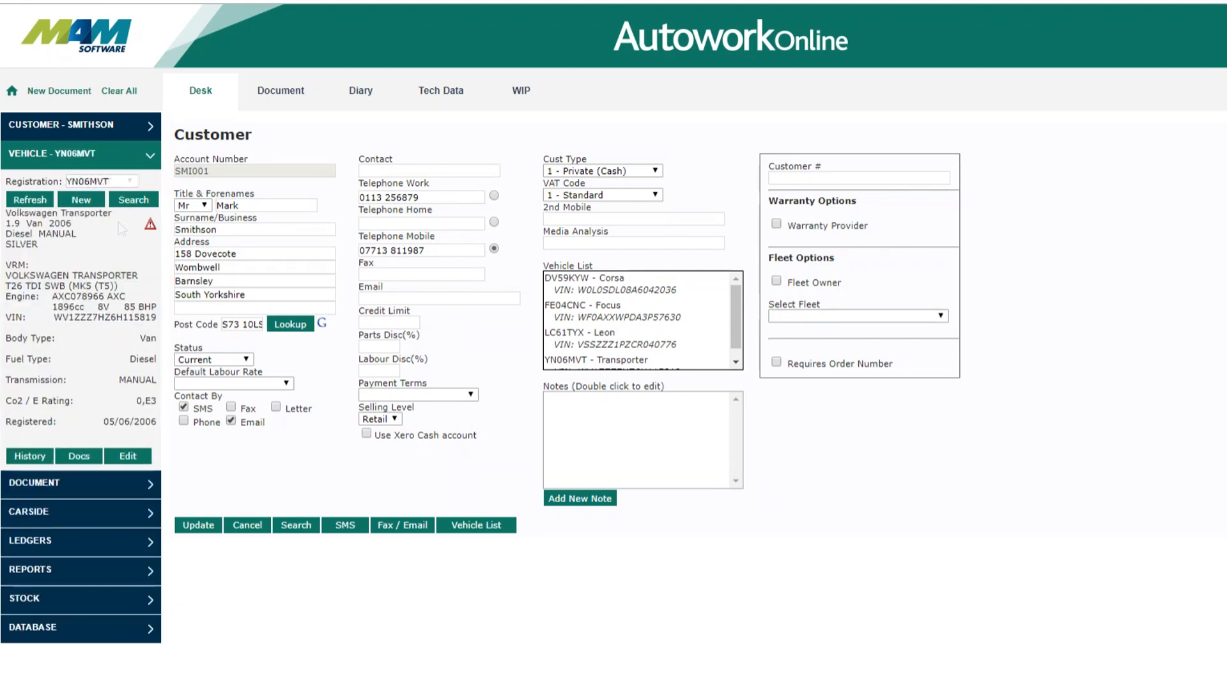
mouse_move(78, 162)
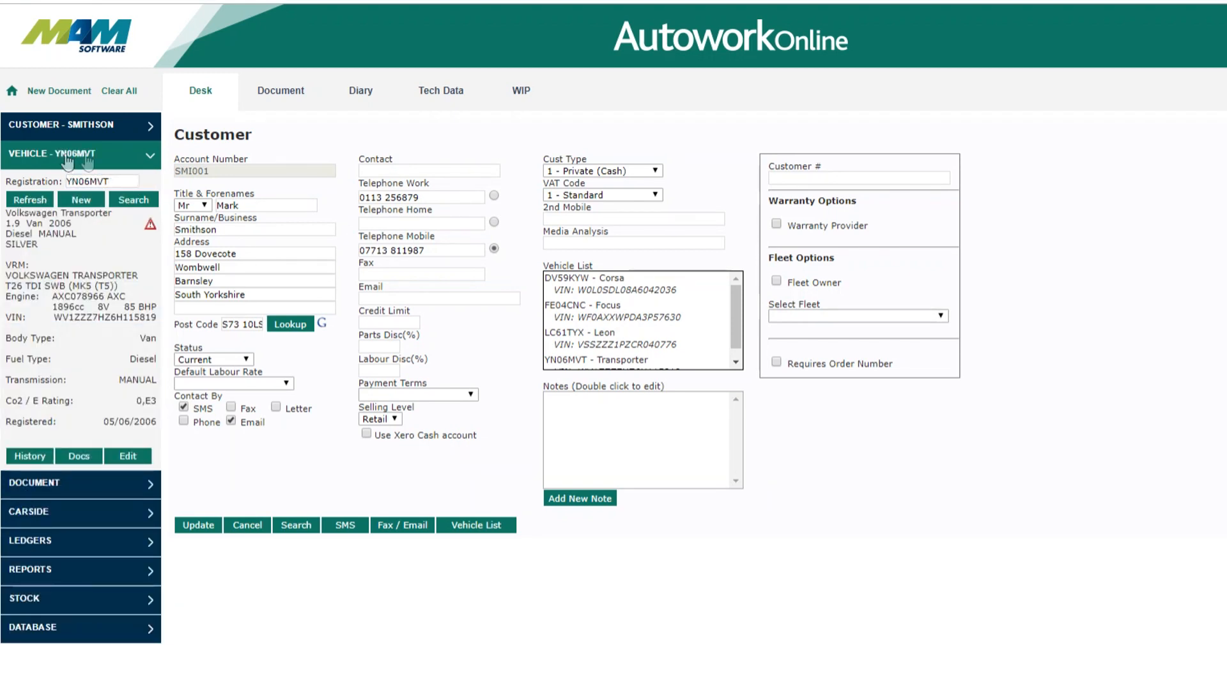
mouse_move(280, 90)
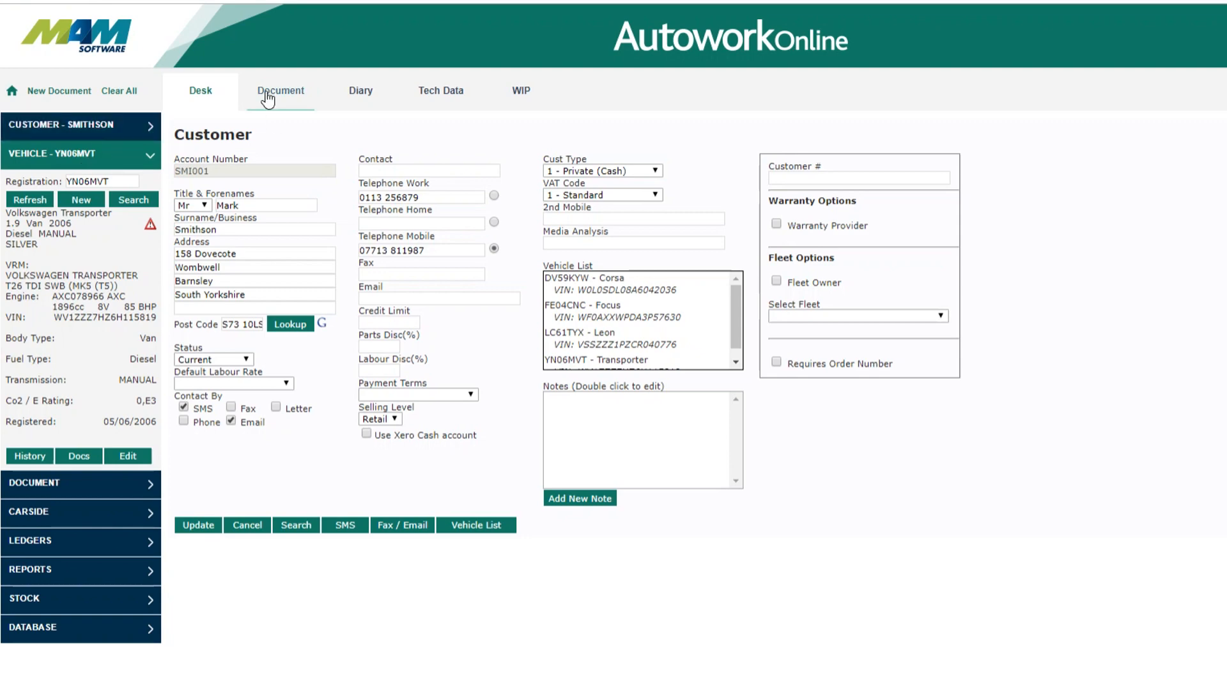
click(280, 89)
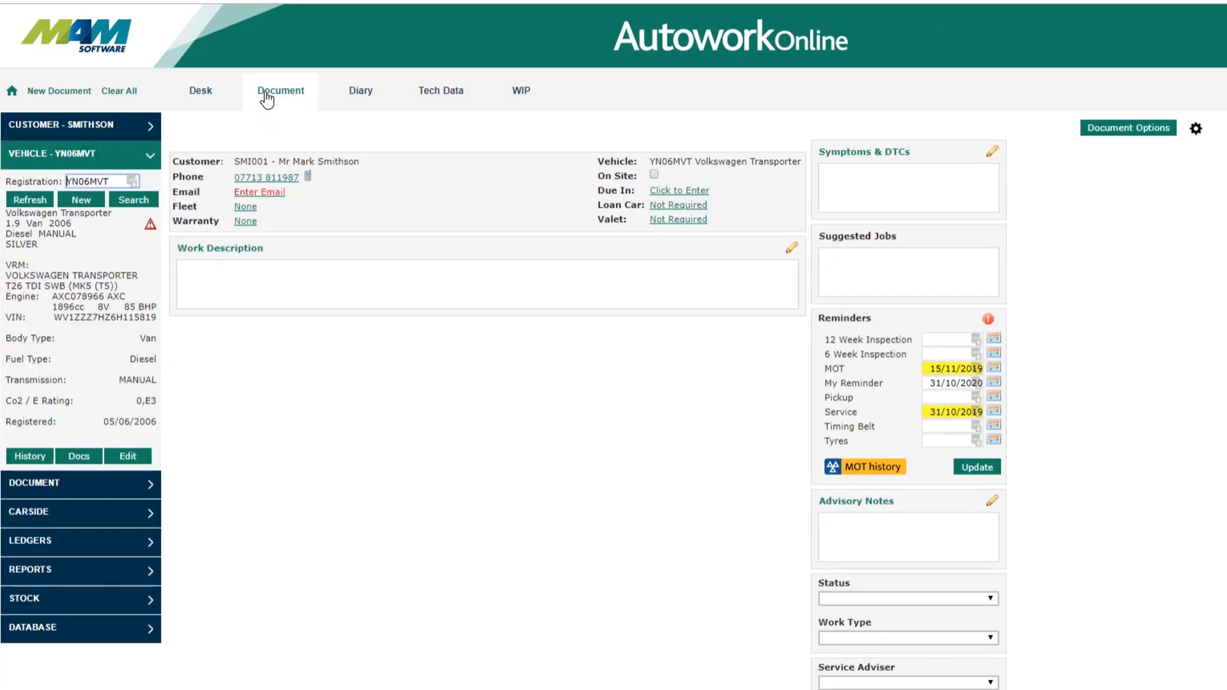
scroll(down, 3)
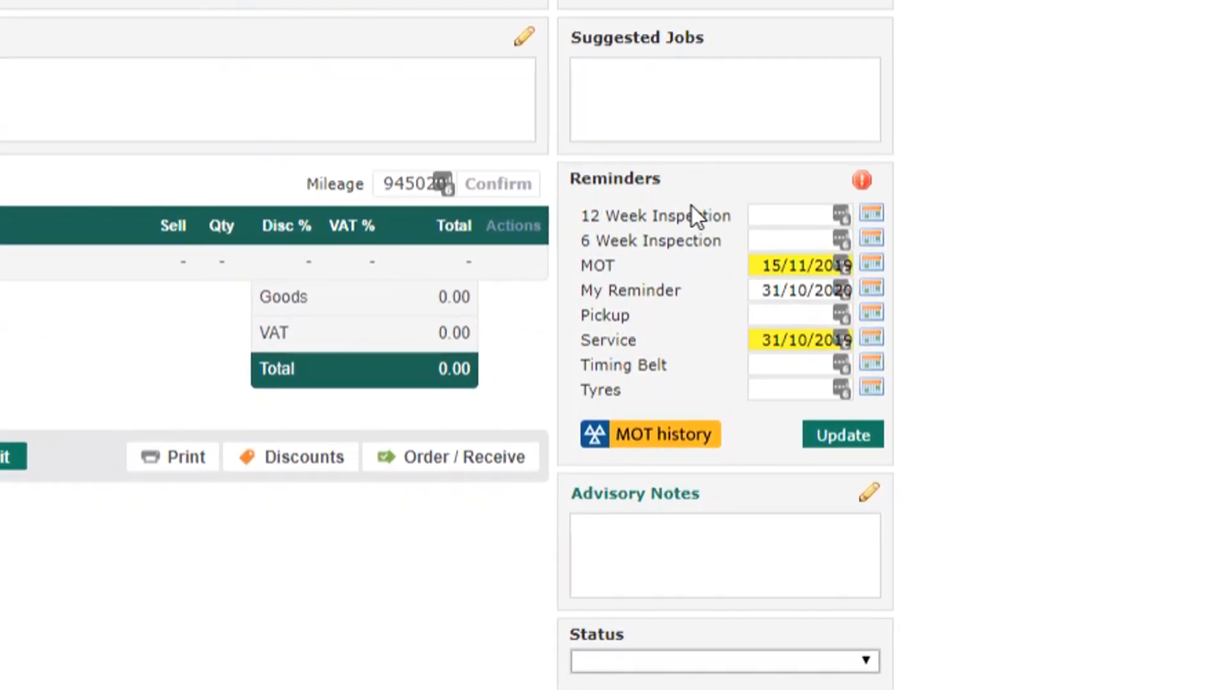
mouse_move(699, 470)
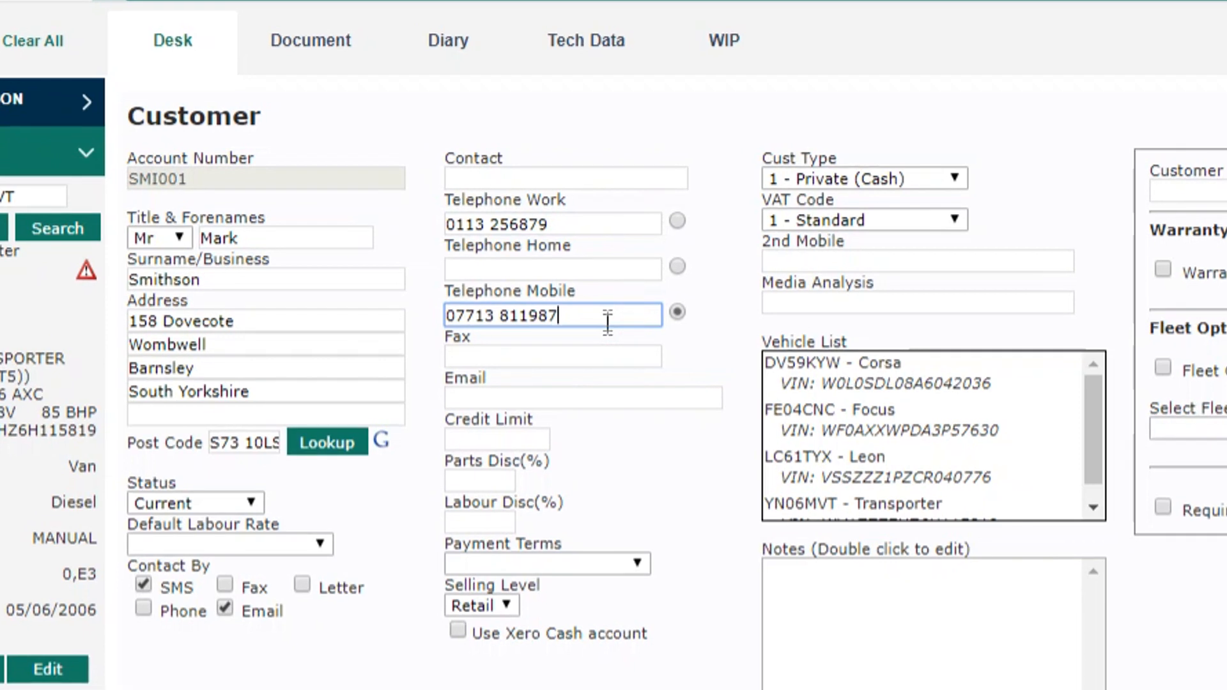
mouse_move(568, 344)
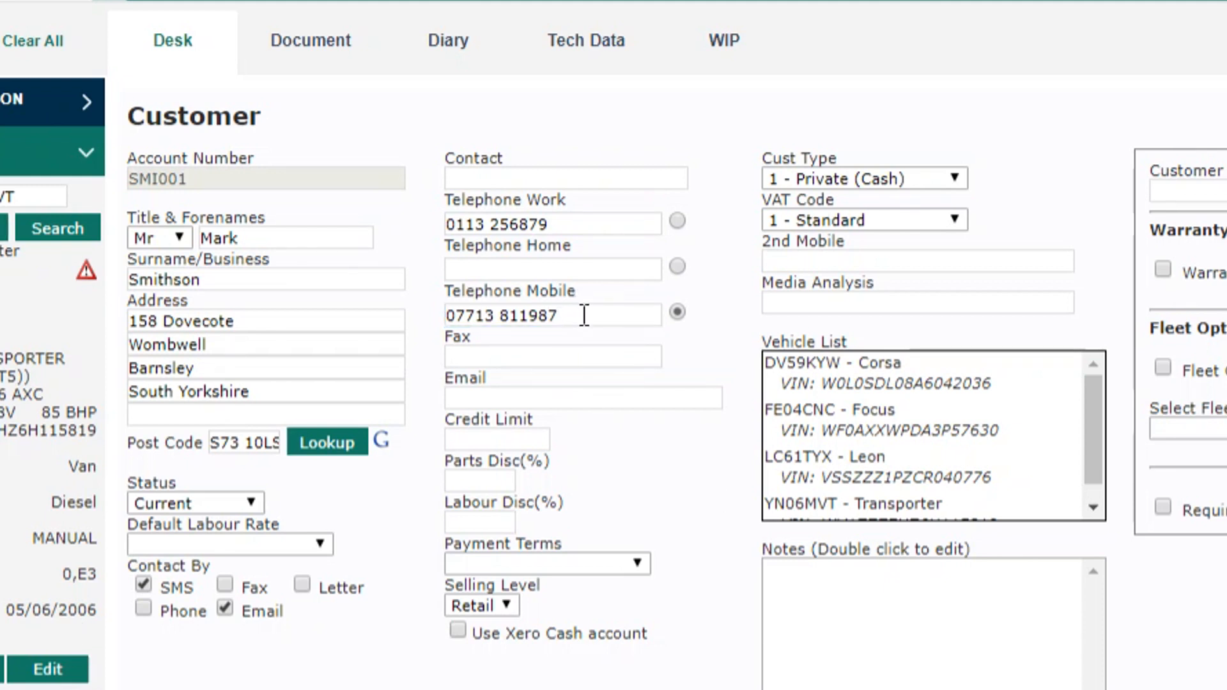
click(553, 315)
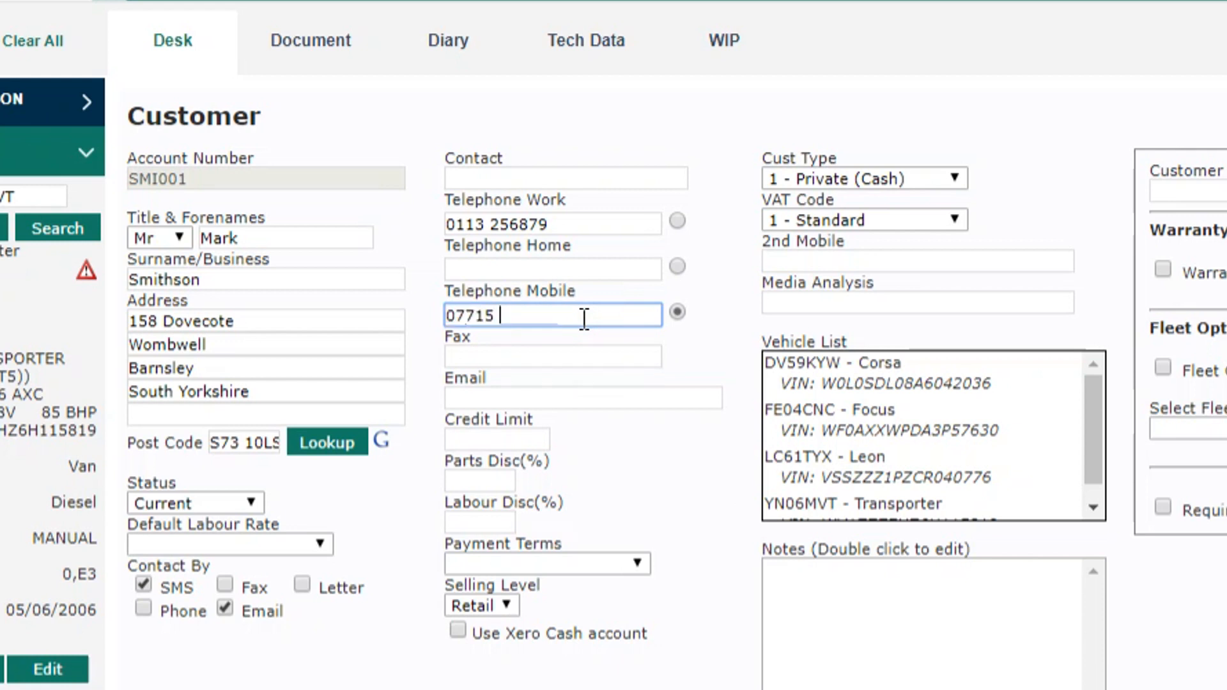
text(32311818)
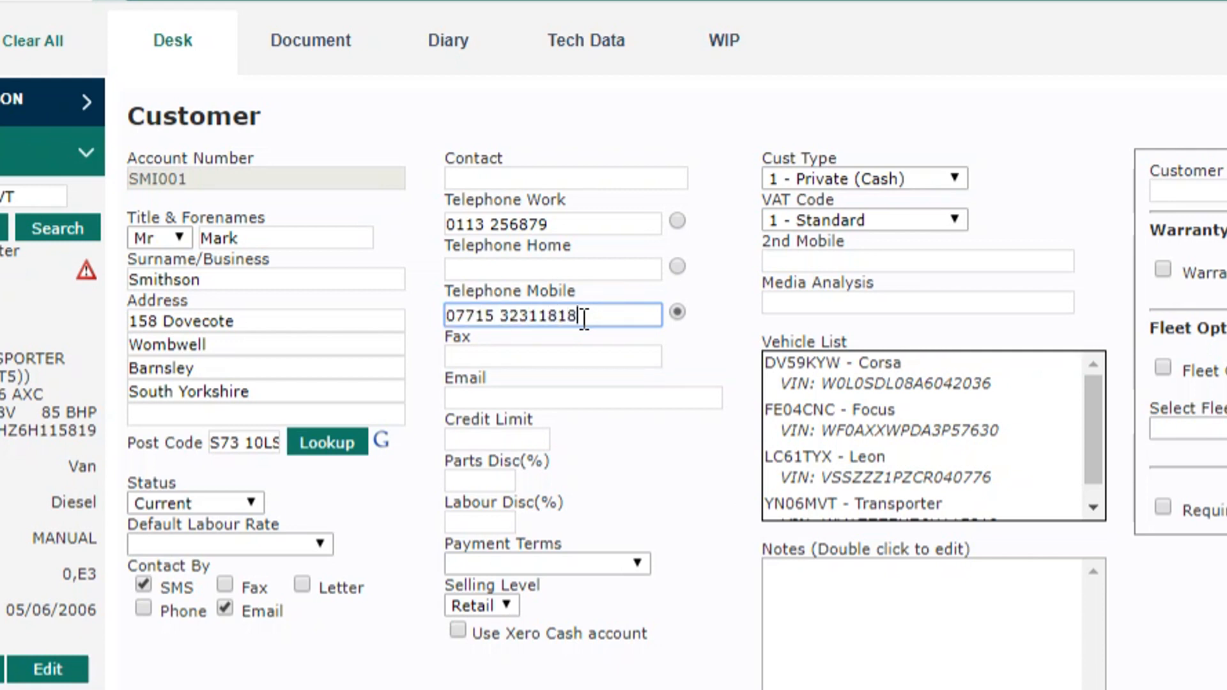
click(183, 653)
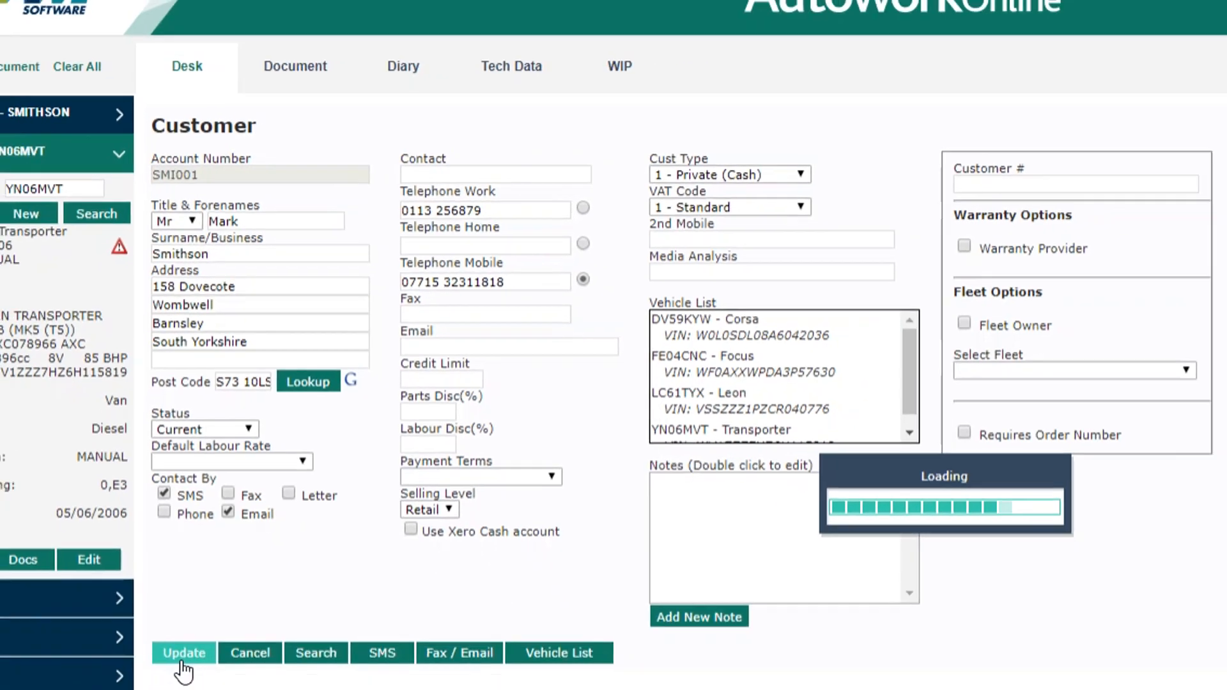
click(184, 653)
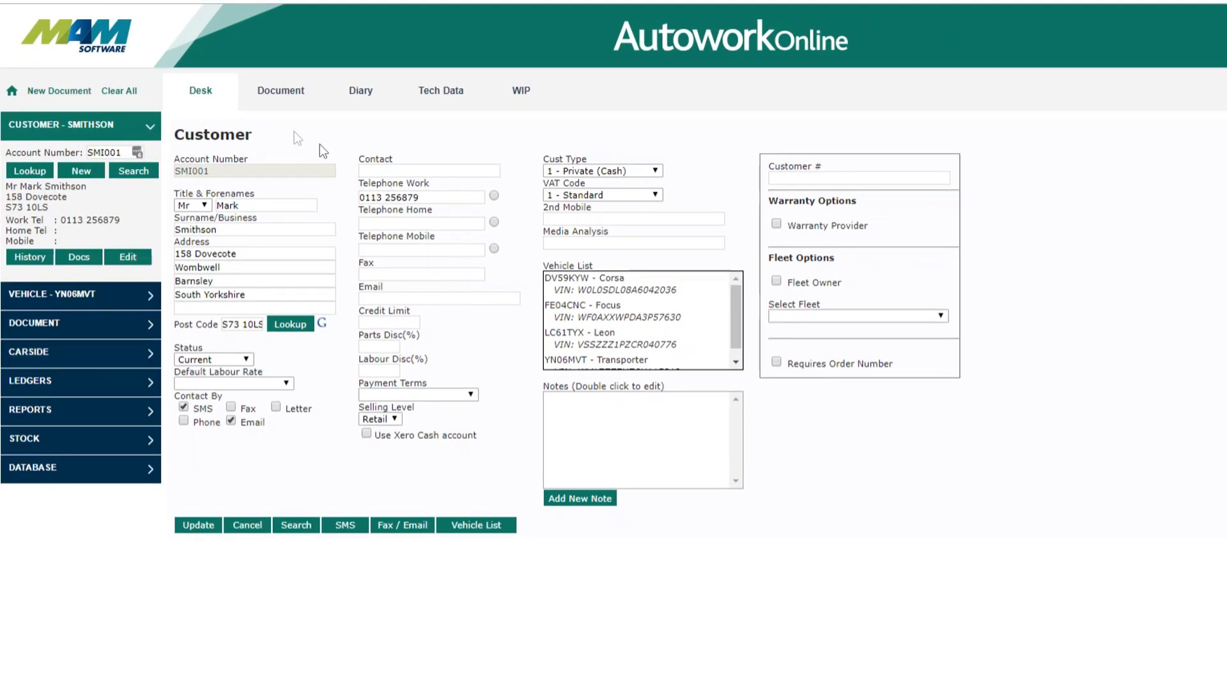
click(280, 89)
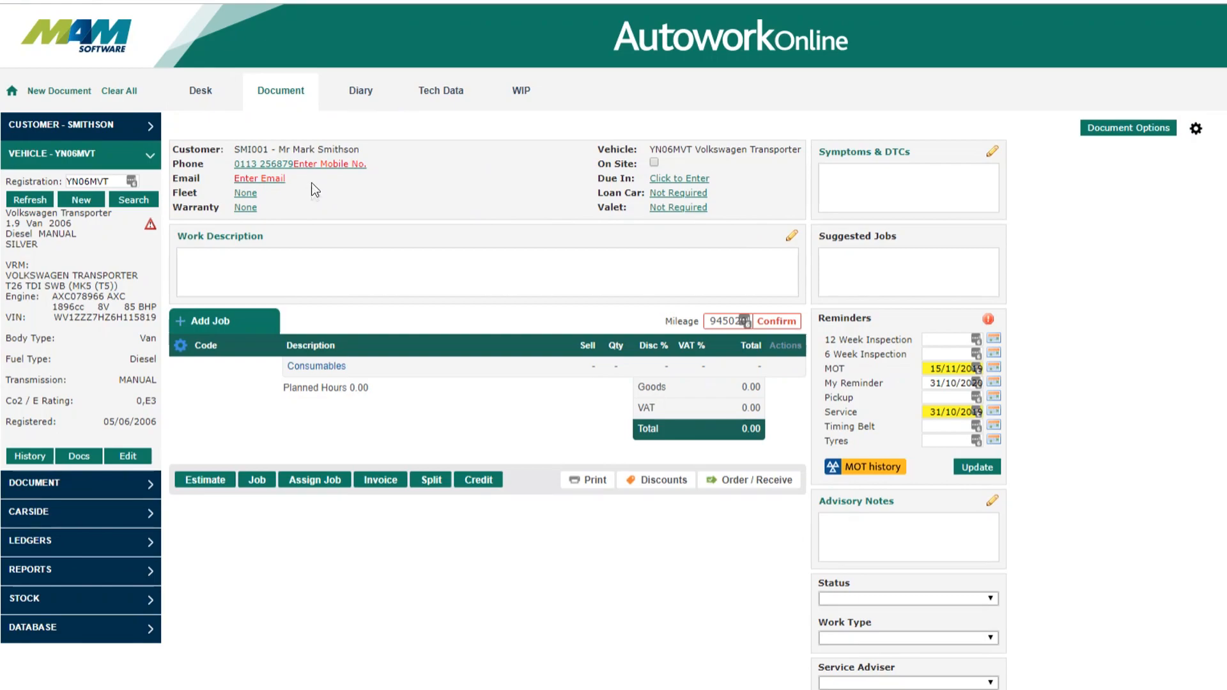
- View the customer's contact details, then review the scheduled MOT and Service automated reminders
click(333, 164)
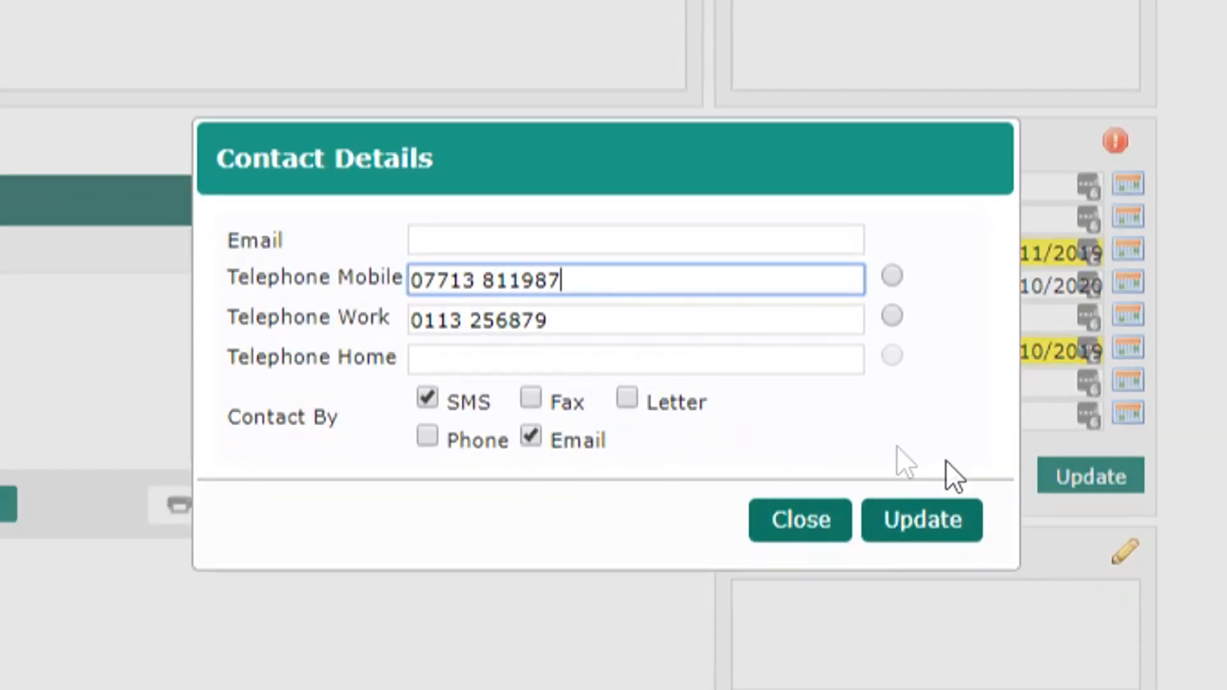
click(921, 520)
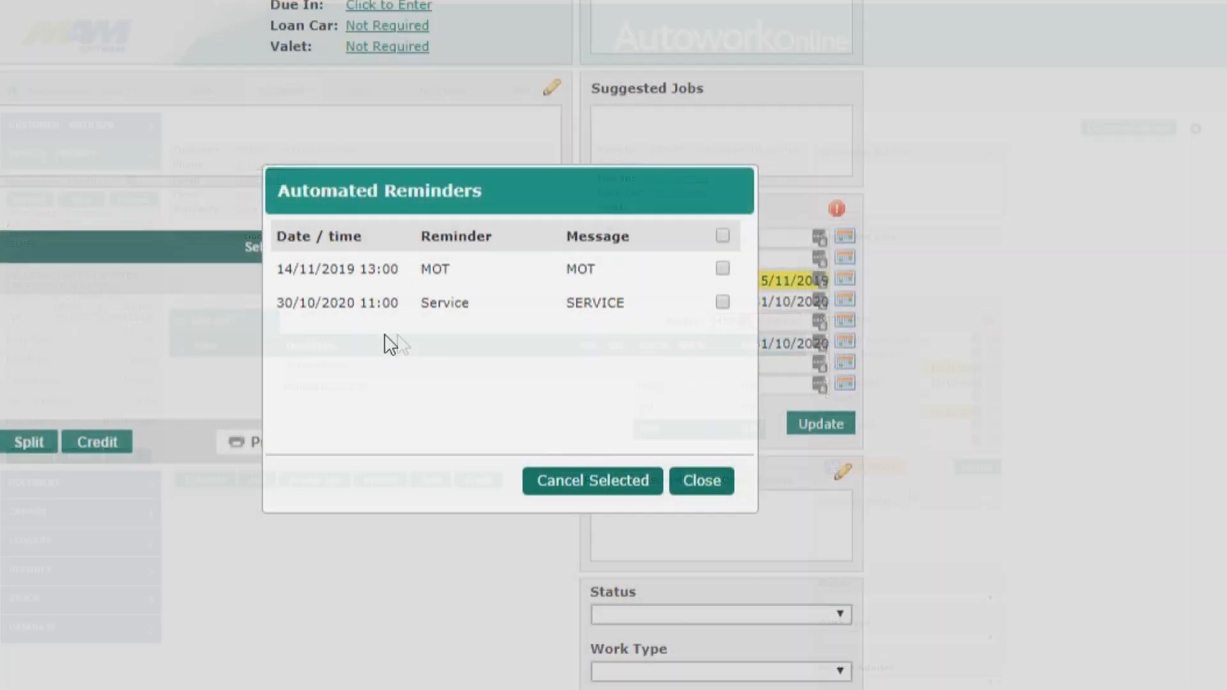
click(700, 480)
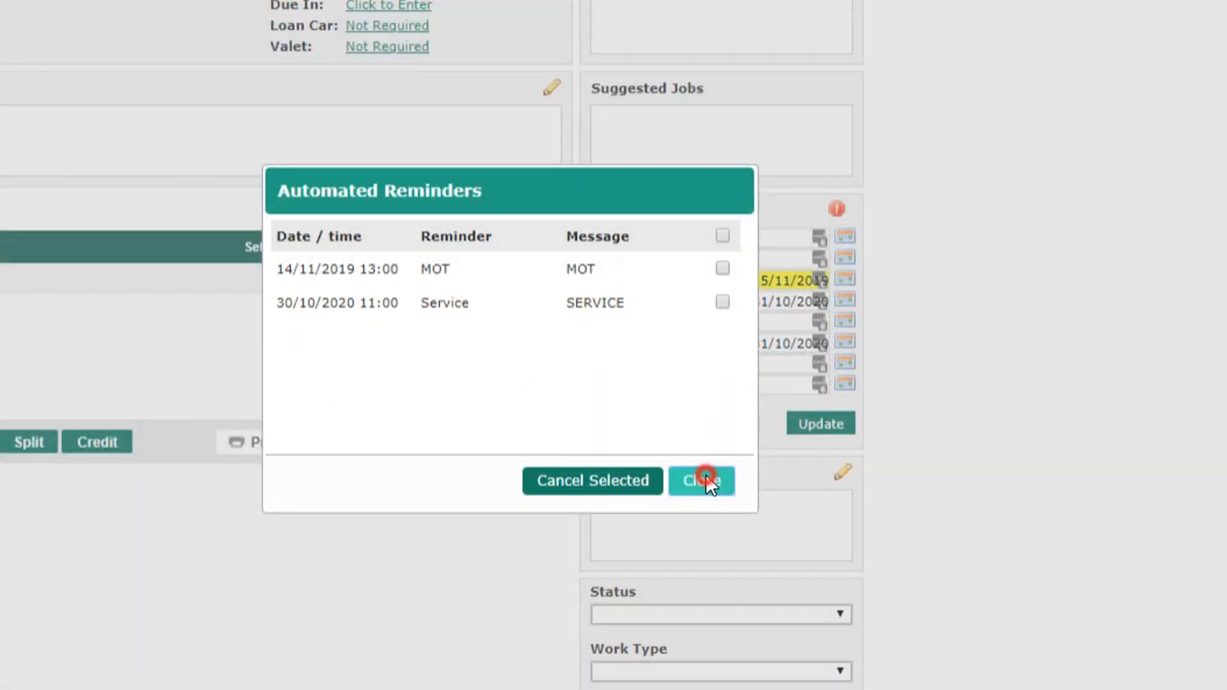
- Move the Service reminder to 27/10/2020 and save, rescheduling its automated reminder to 26/10/2020
click(699, 479)
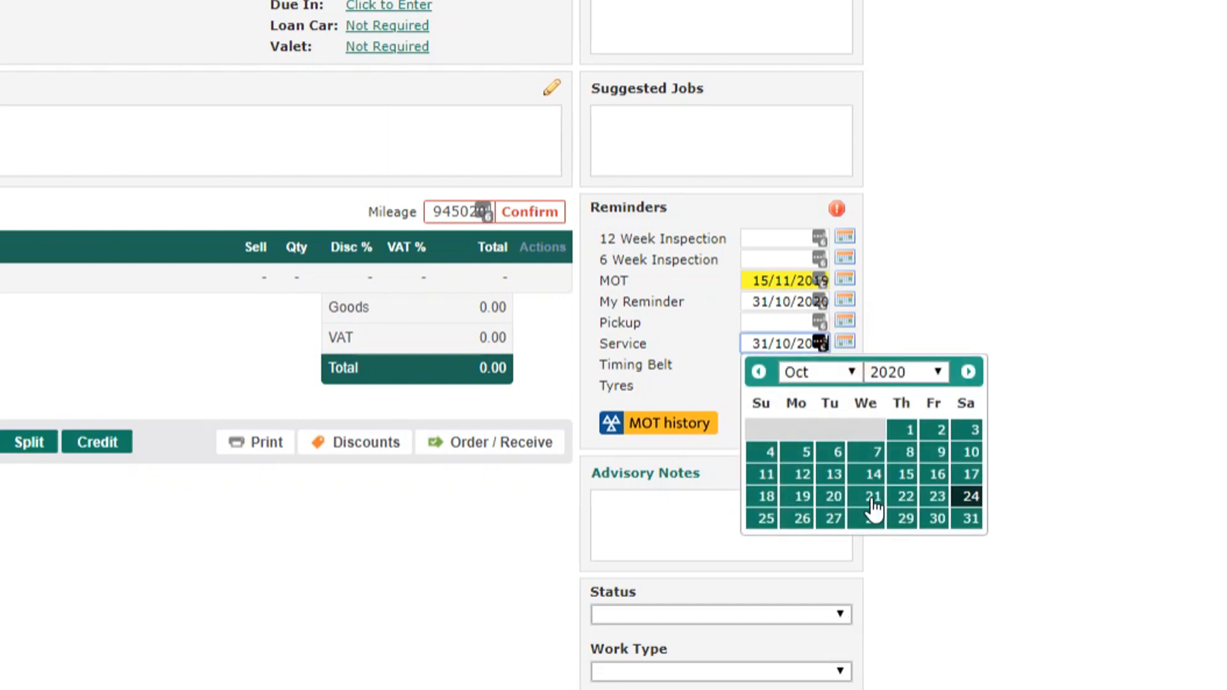
click(832, 518)
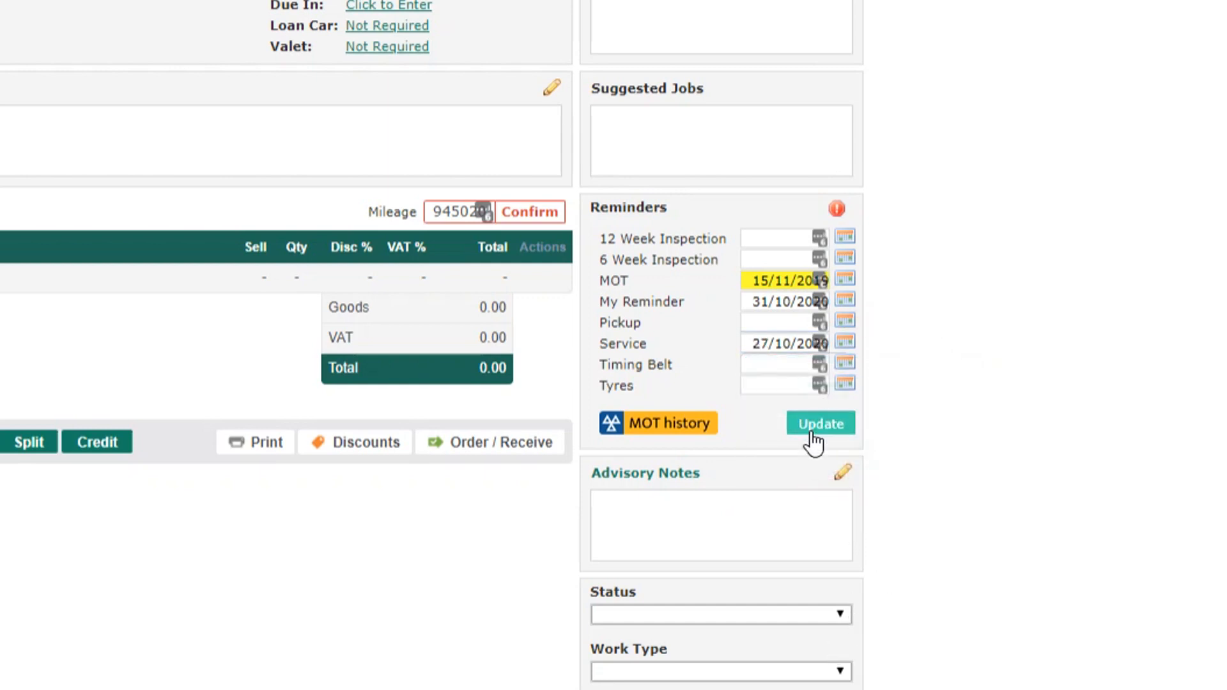
mouse_move(810, 434)
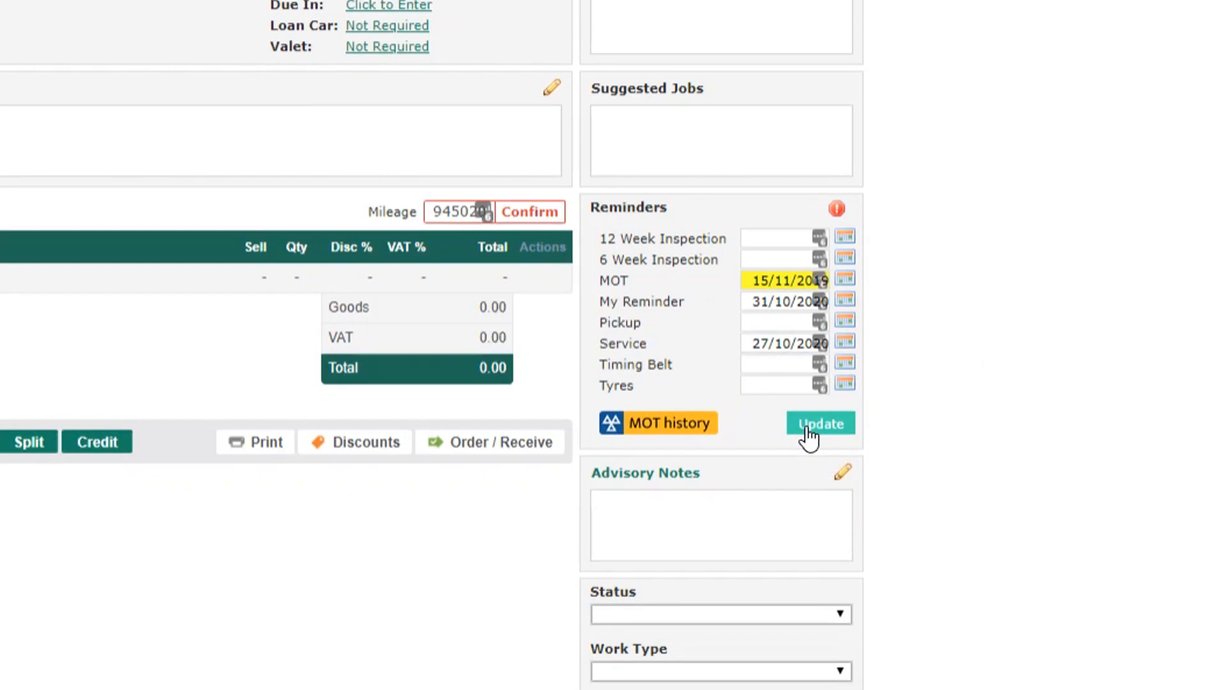
click(819, 423)
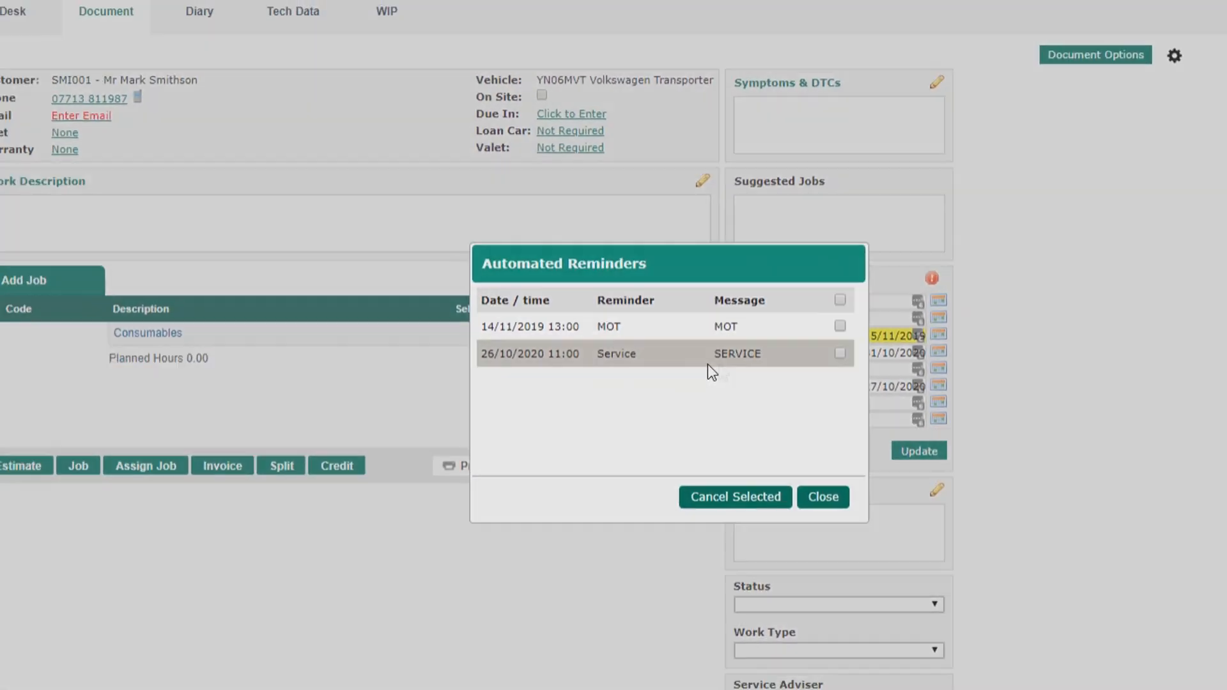
click(822, 497)
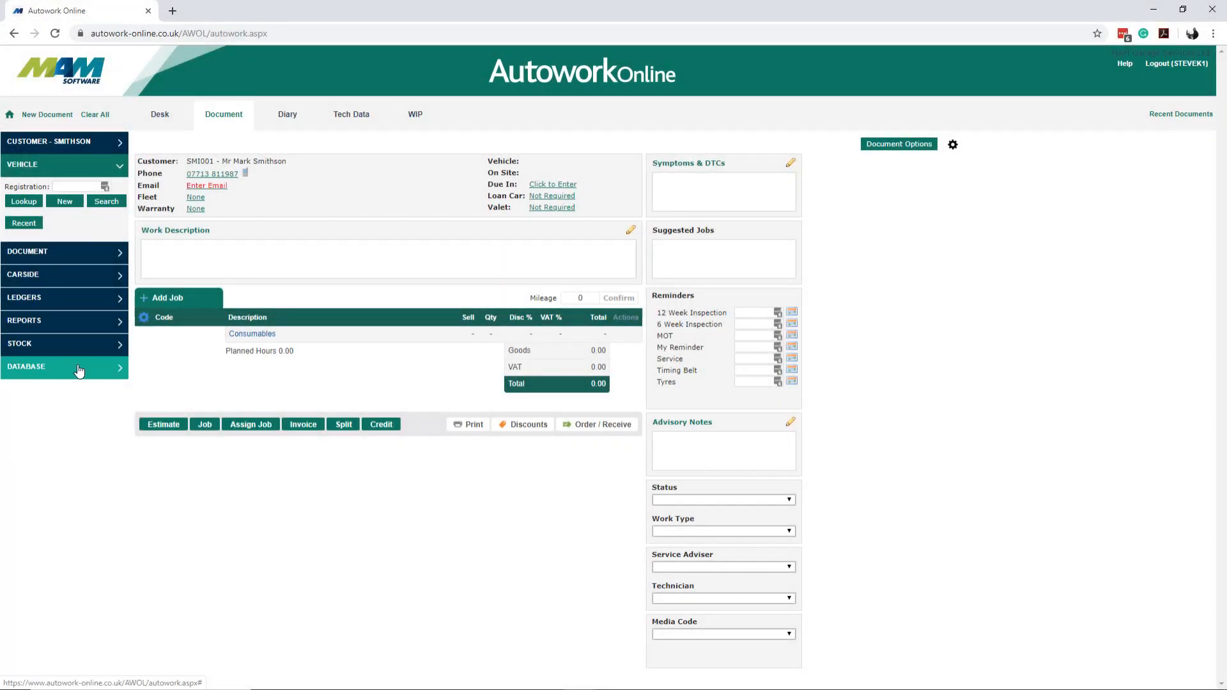
- Open Reminder Types under User Options and show the MOT reminder in the Vehicle Reminder category
click(64, 367)
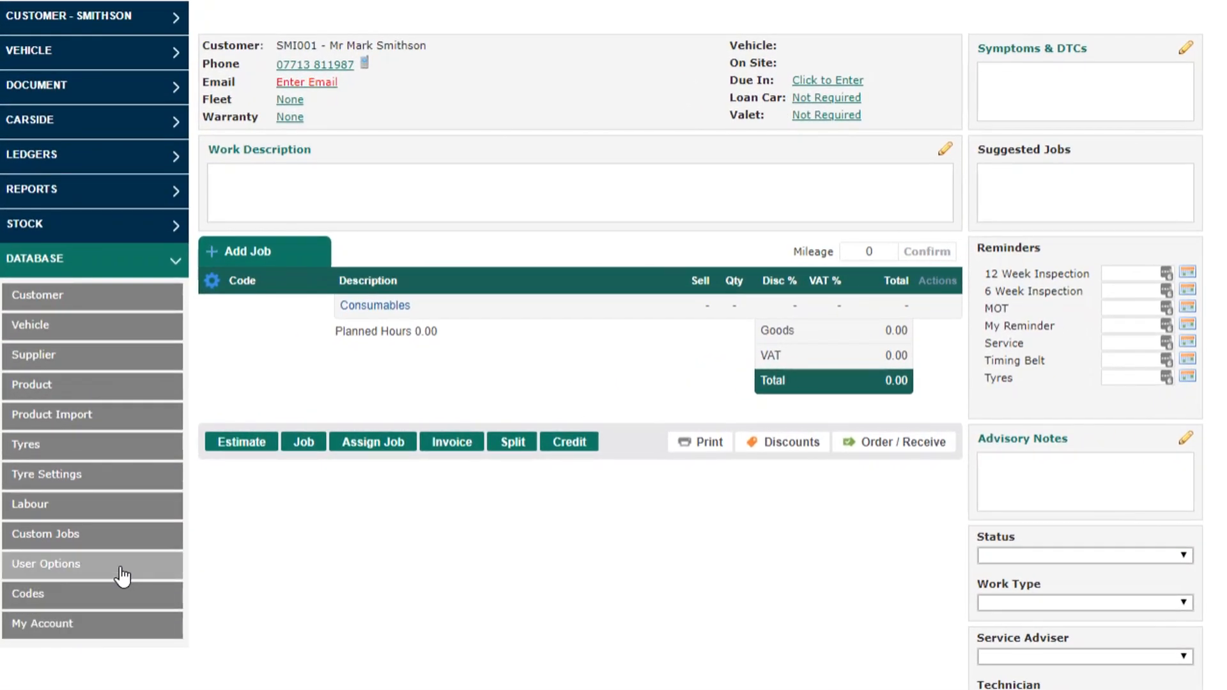
click(46, 563)
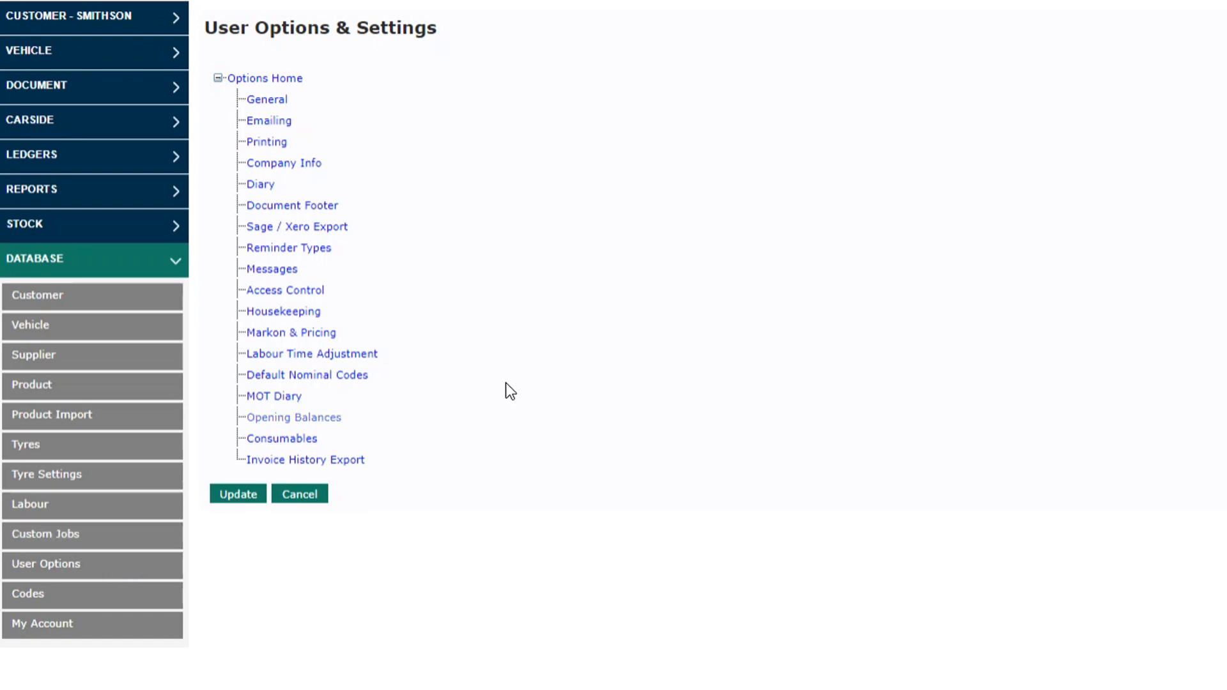
mouse_move(308, 259)
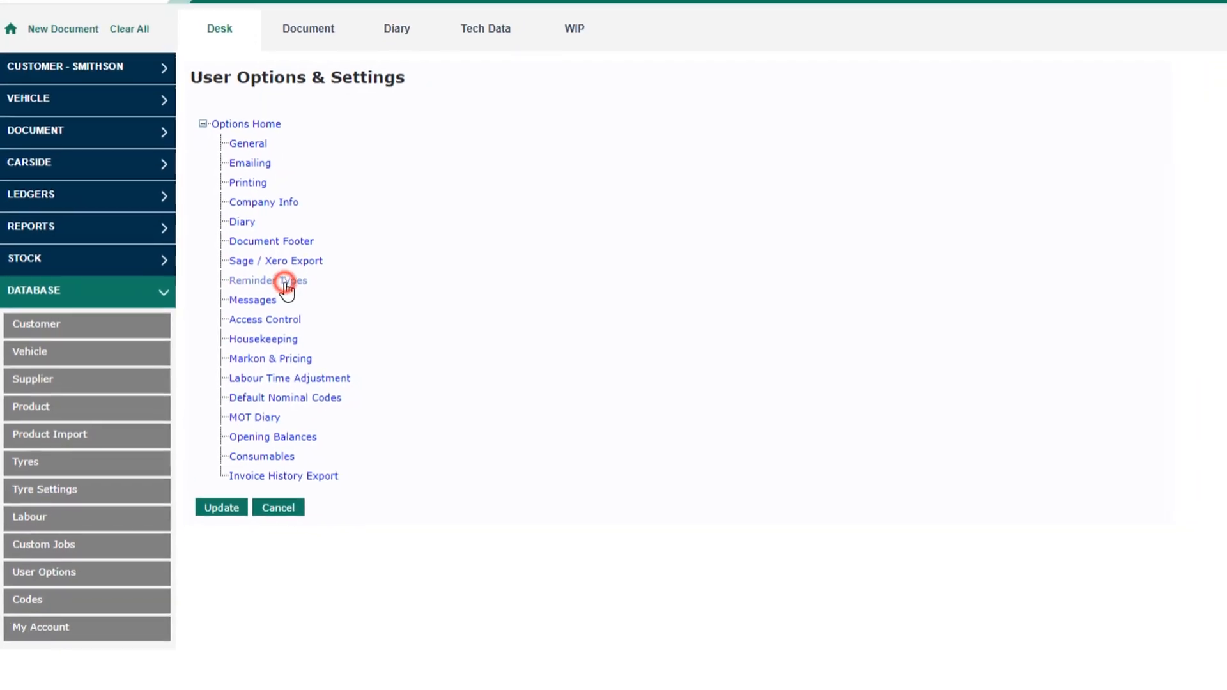
click(268, 280)
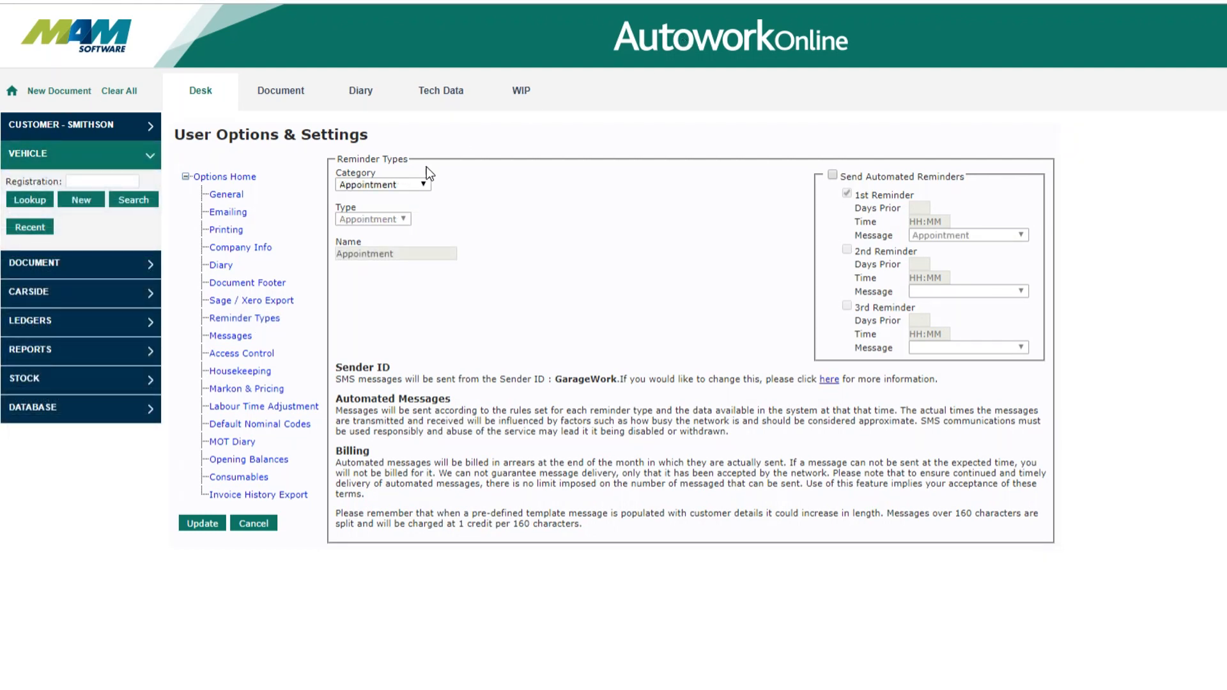
click(382, 184)
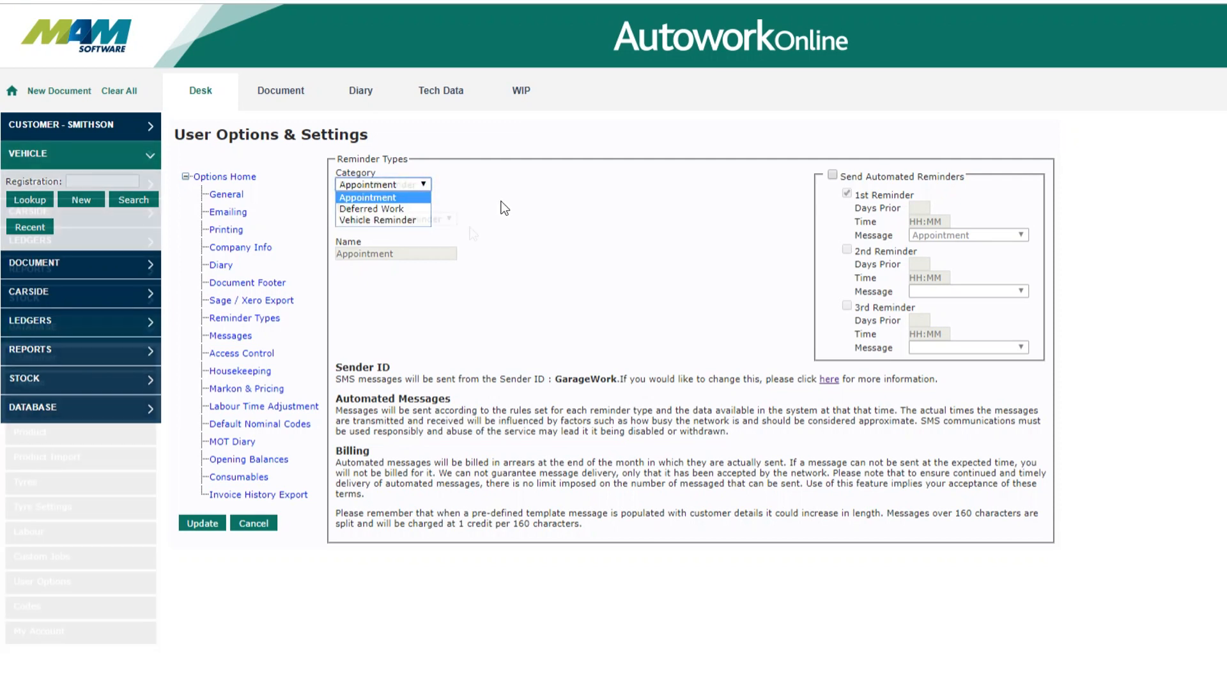
click(376, 220)
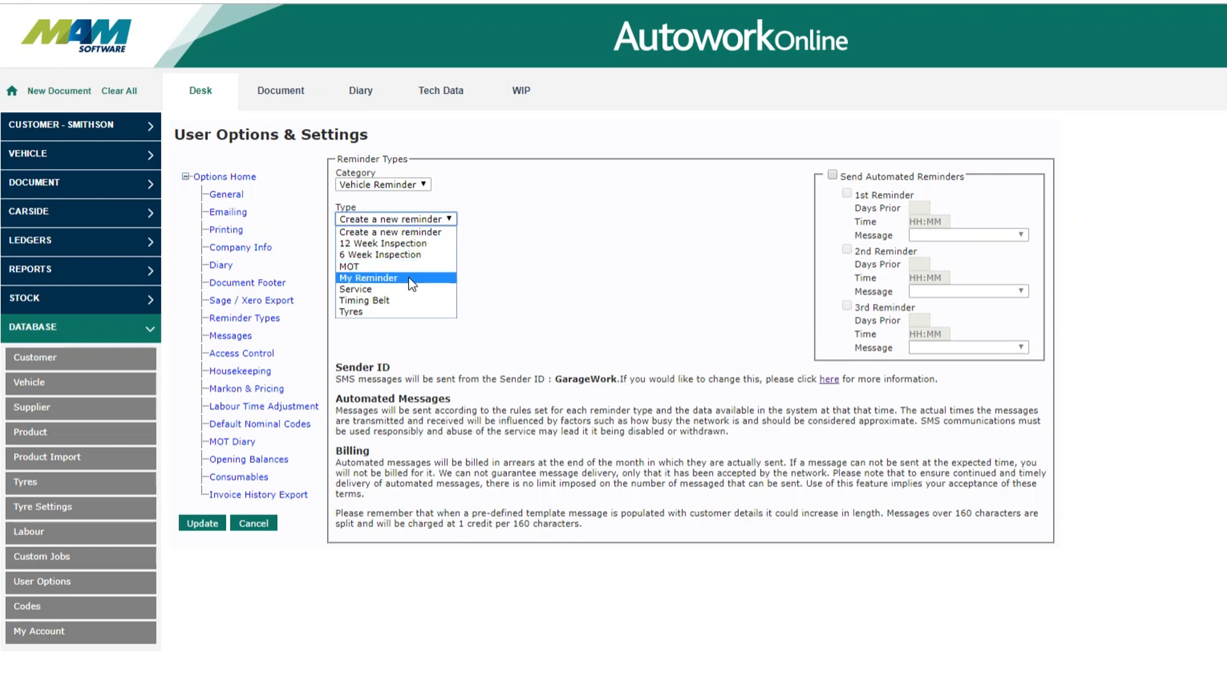
click(348, 266)
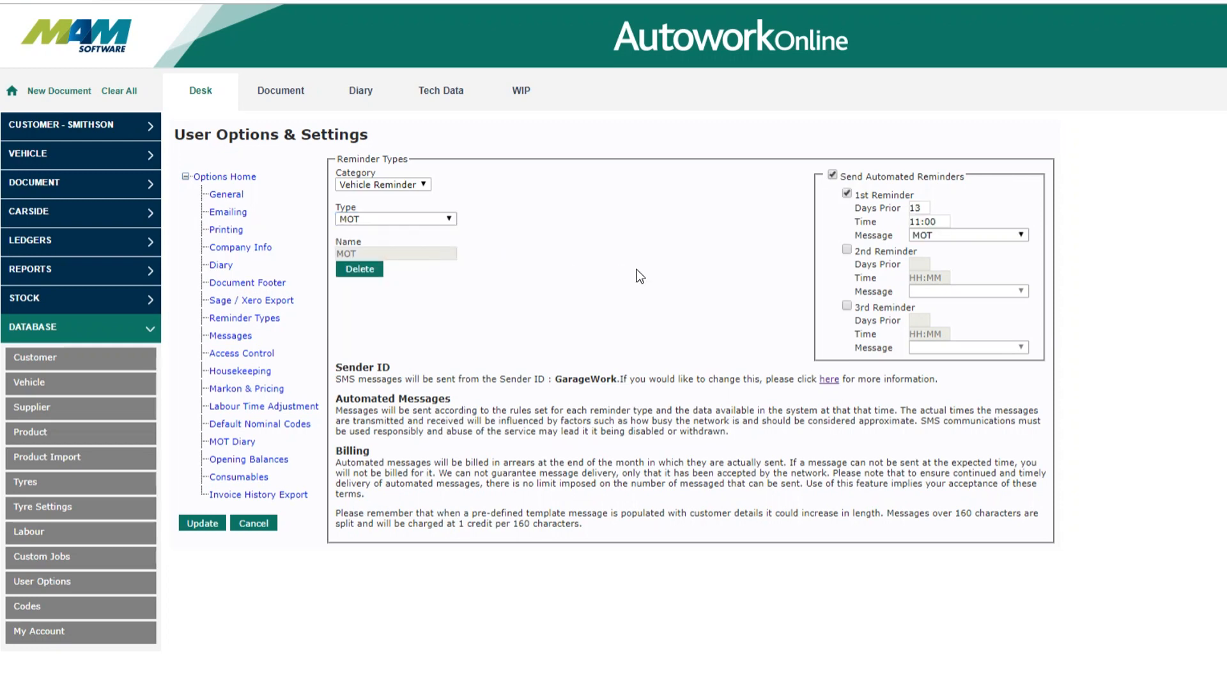
- Create a Pickup reminder type with its first automated reminder 3 days prior at 10:00
click(395, 219)
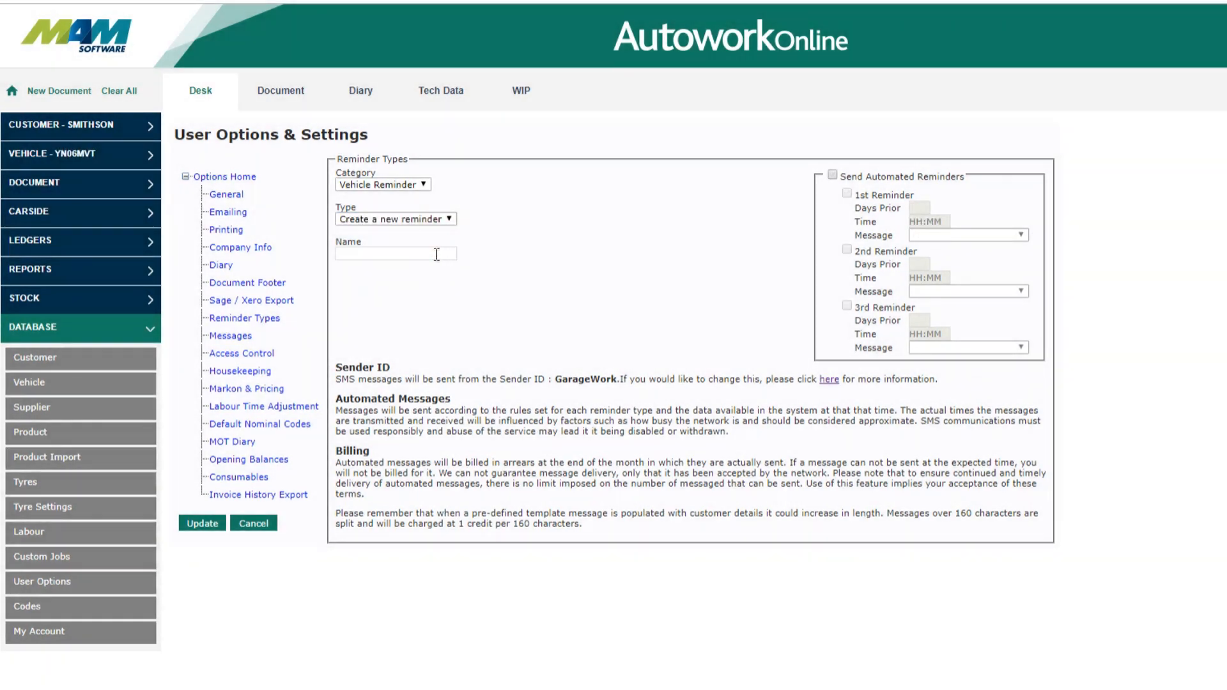
text(Pickup)
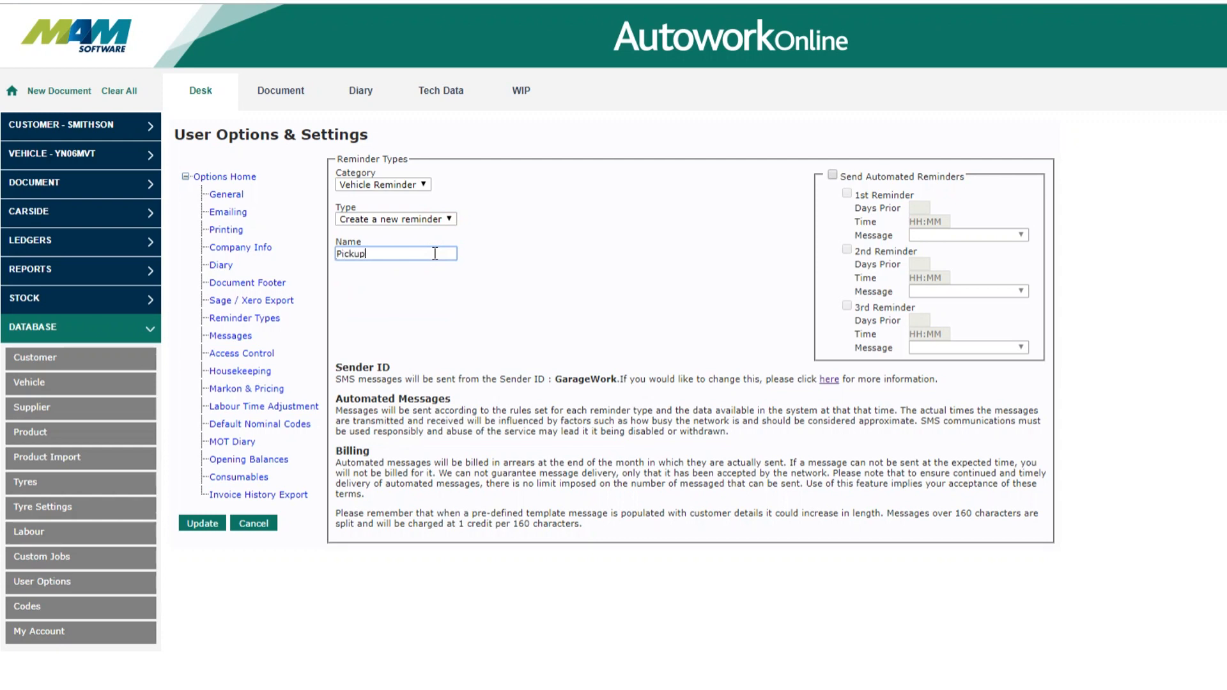
click(832, 176)
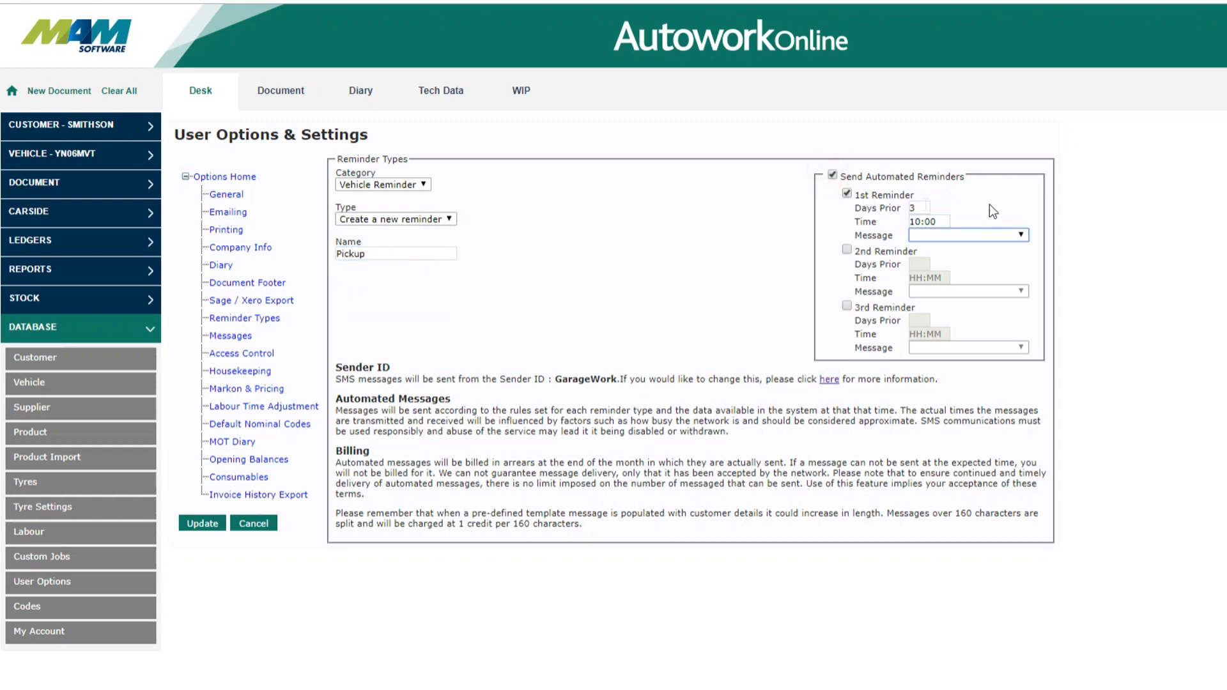
click(966, 235)
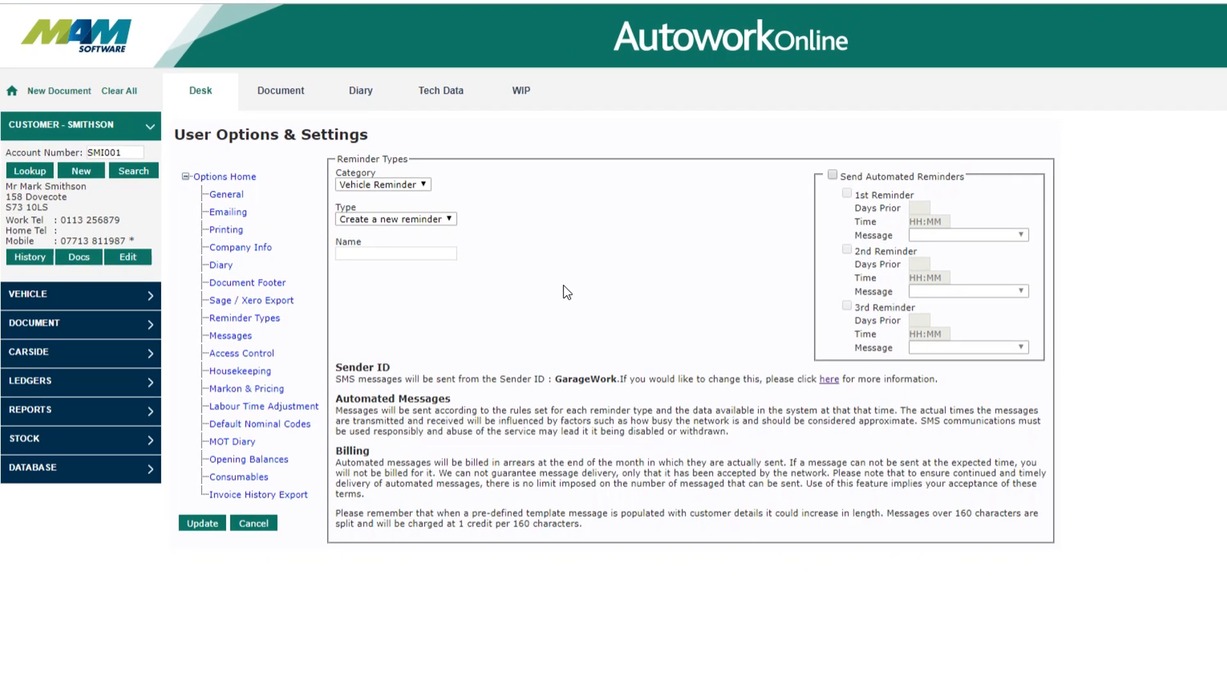
- Enable automated reminders on MOT with a first reminder 7 days prior at 12:00 using the MOT message, and save
click(395, 219)
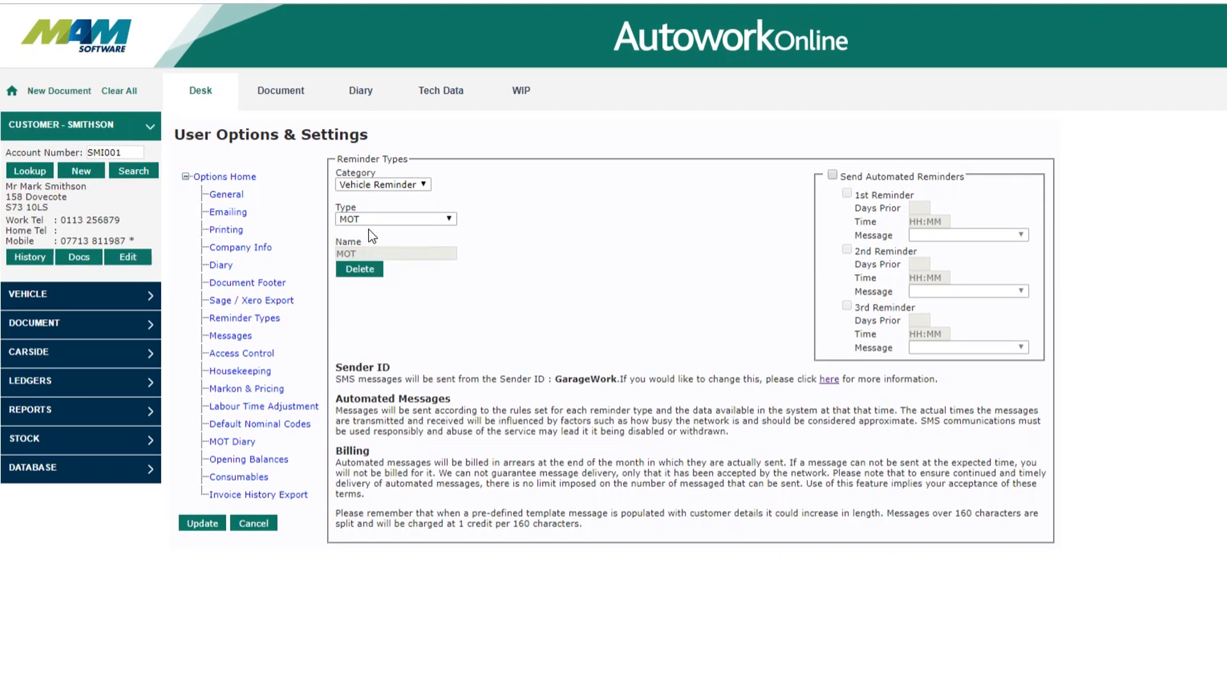
click(846, 194)
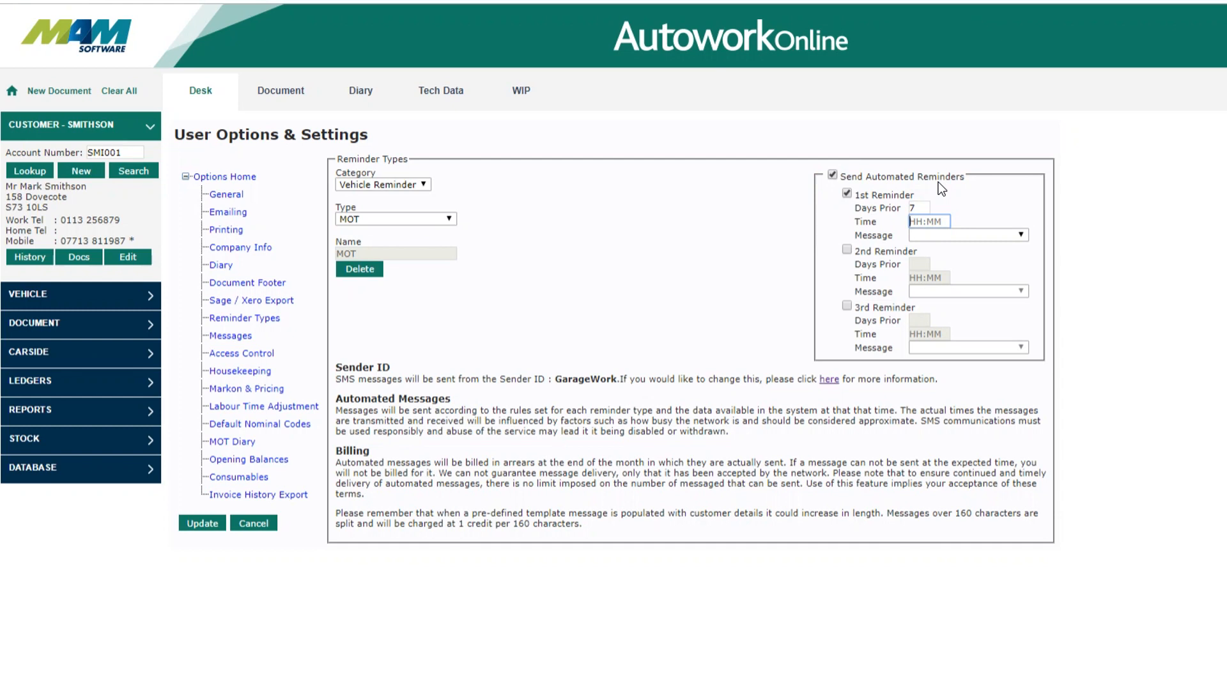
text(12:00)
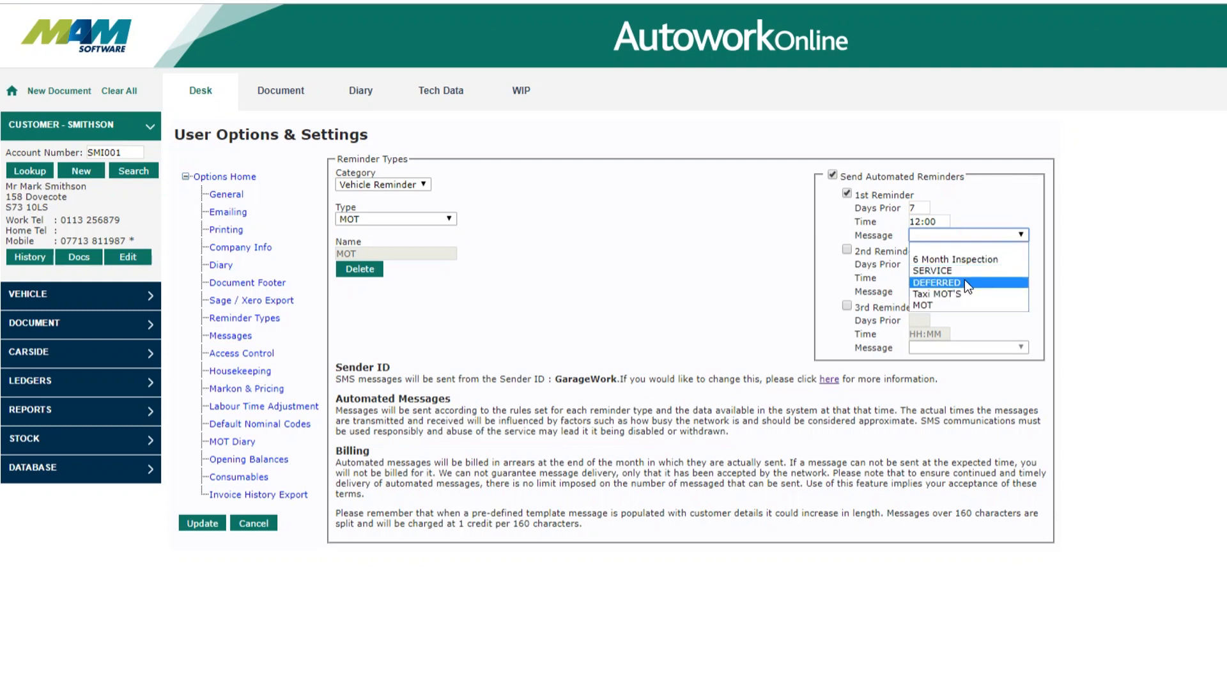
click(922, 305)
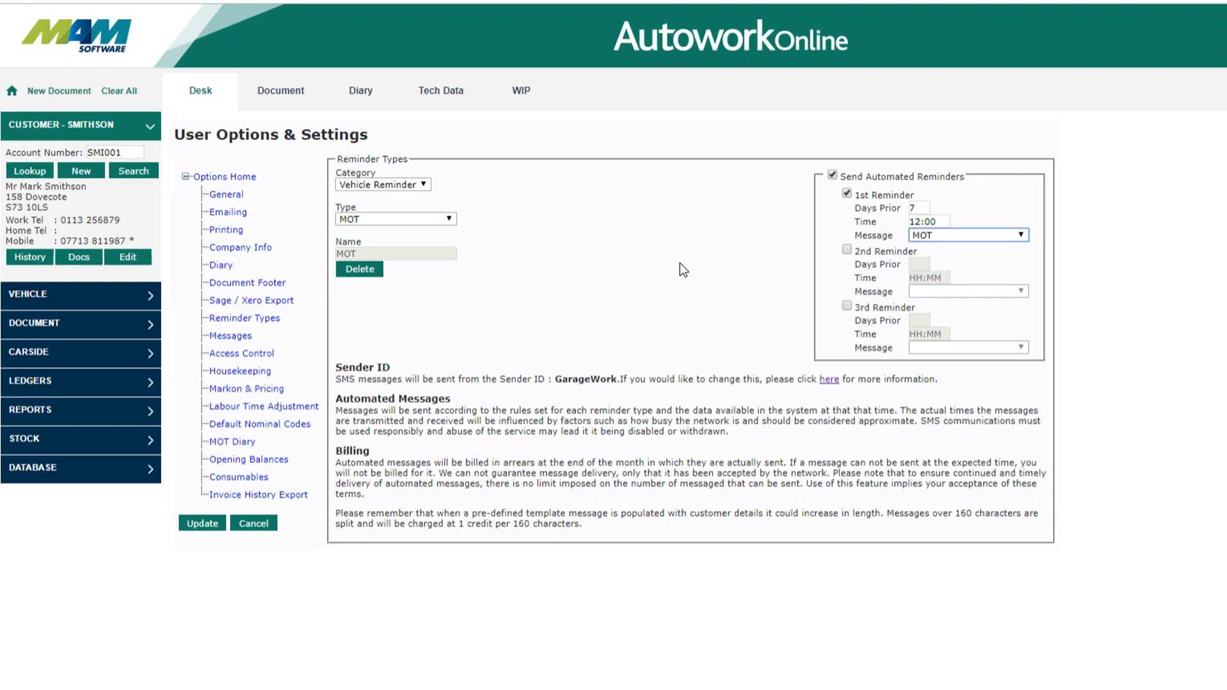
click(40, 323)
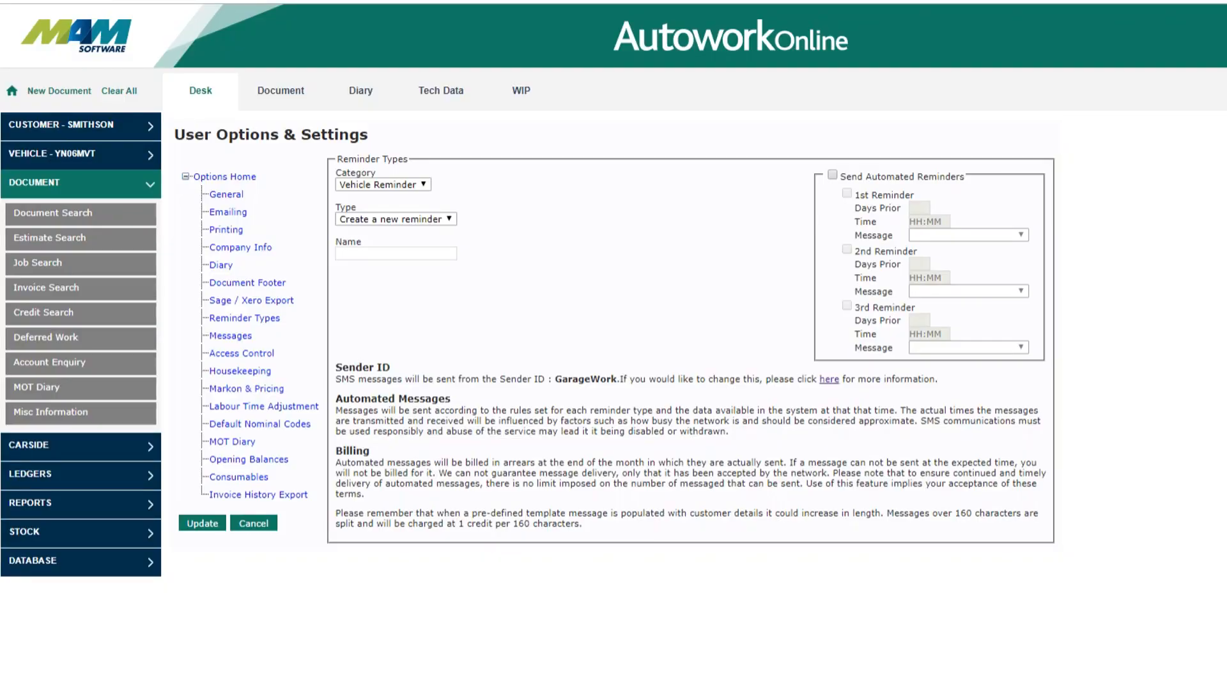
mouse_move(677, 232)
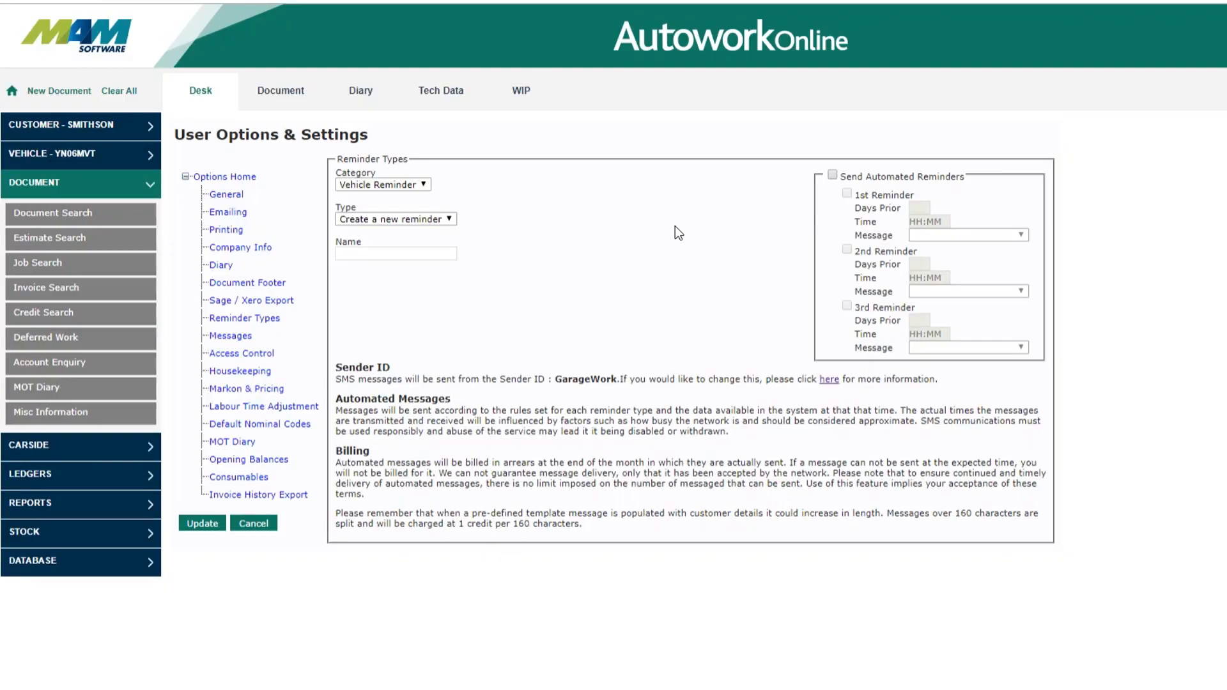
- Set MOT's first reminder to 28 days prior and add a second at 14 days, 12:00, with the MOT message
click(395, 218)
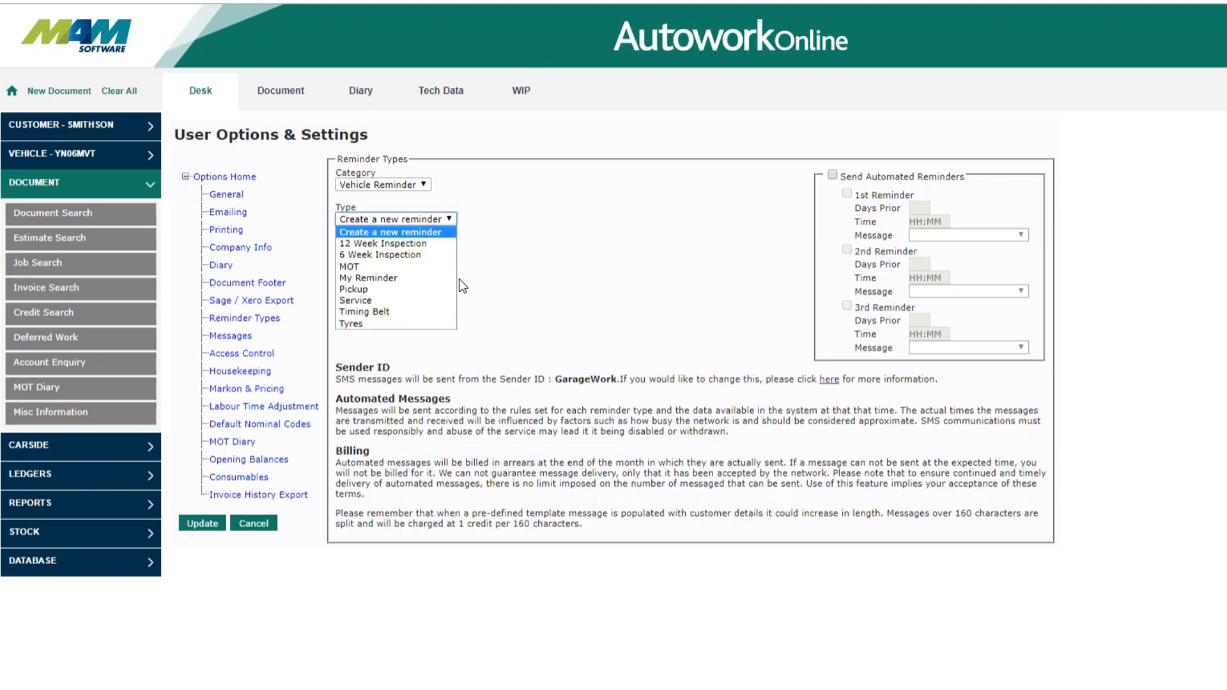
click(349, 265)
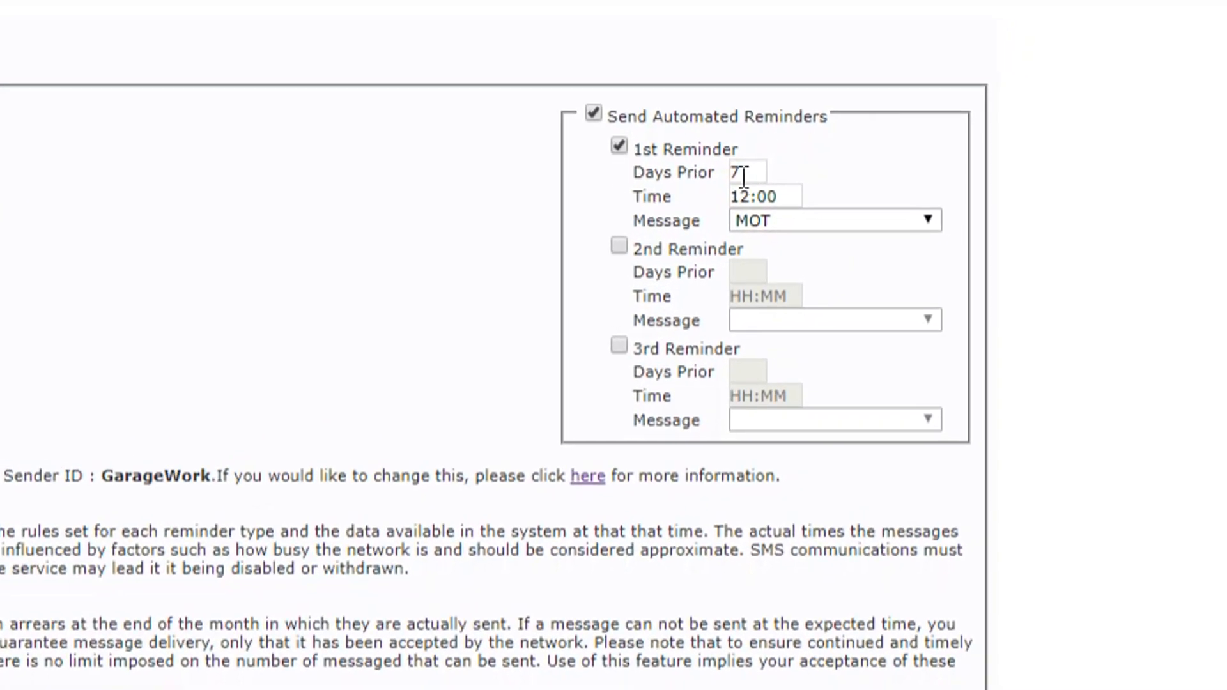
text(28)
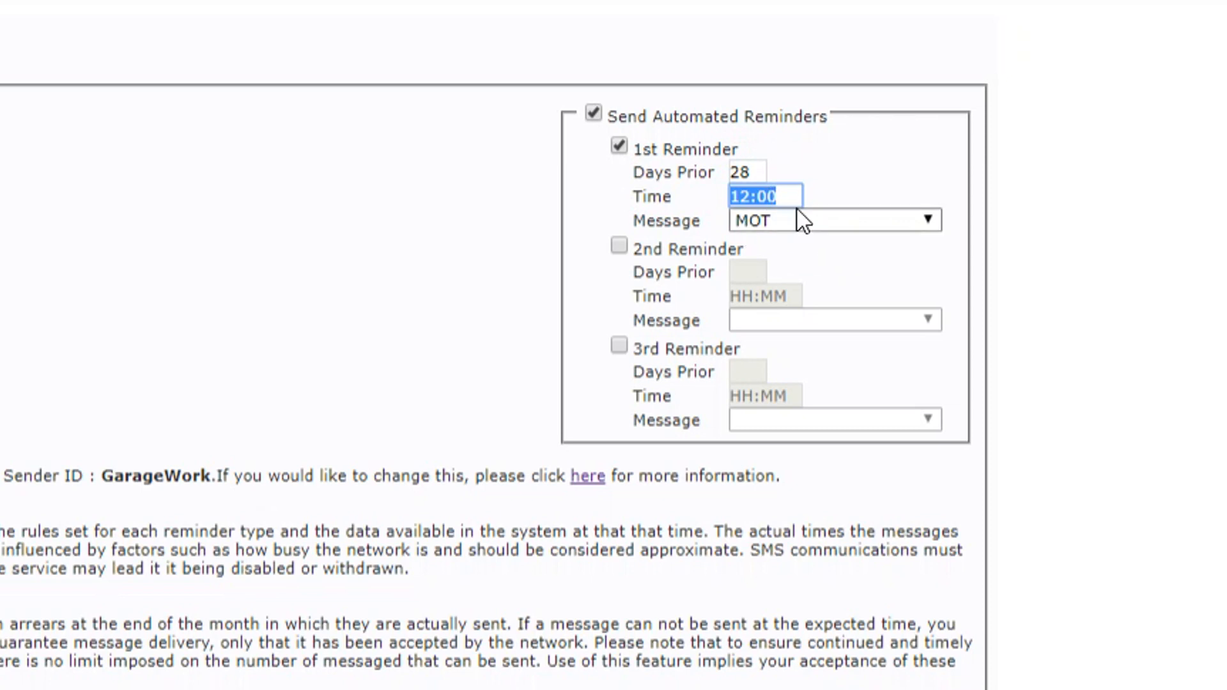
click(618, 245)
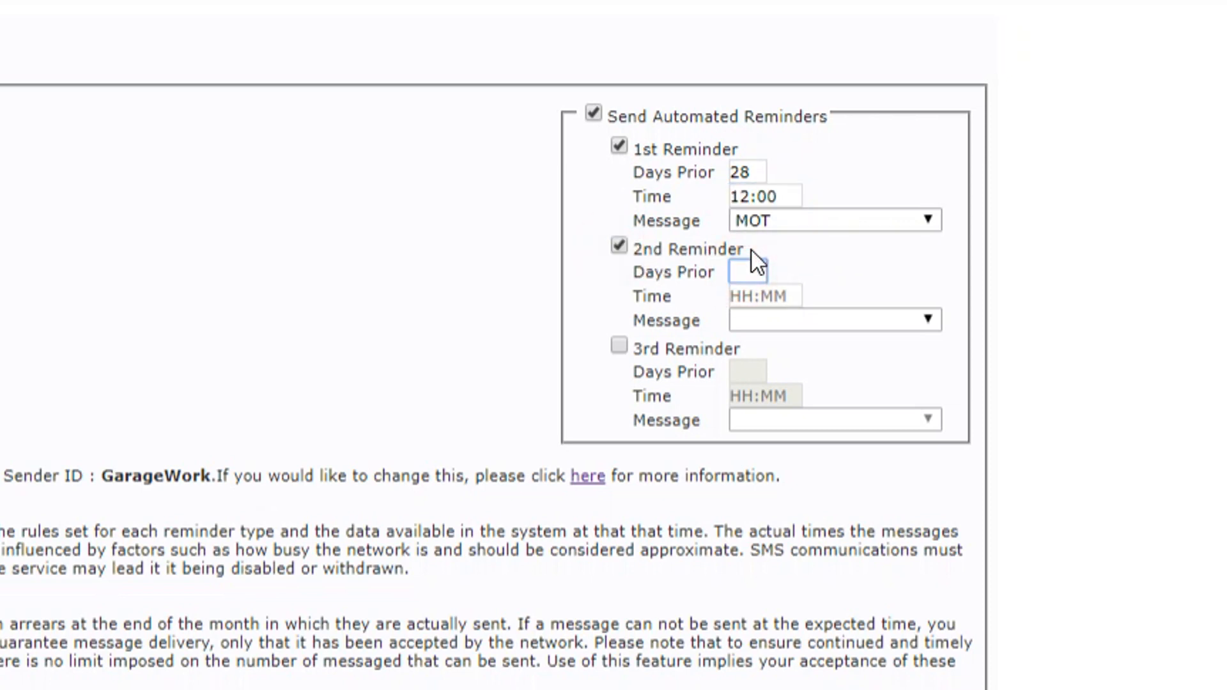
text(12)
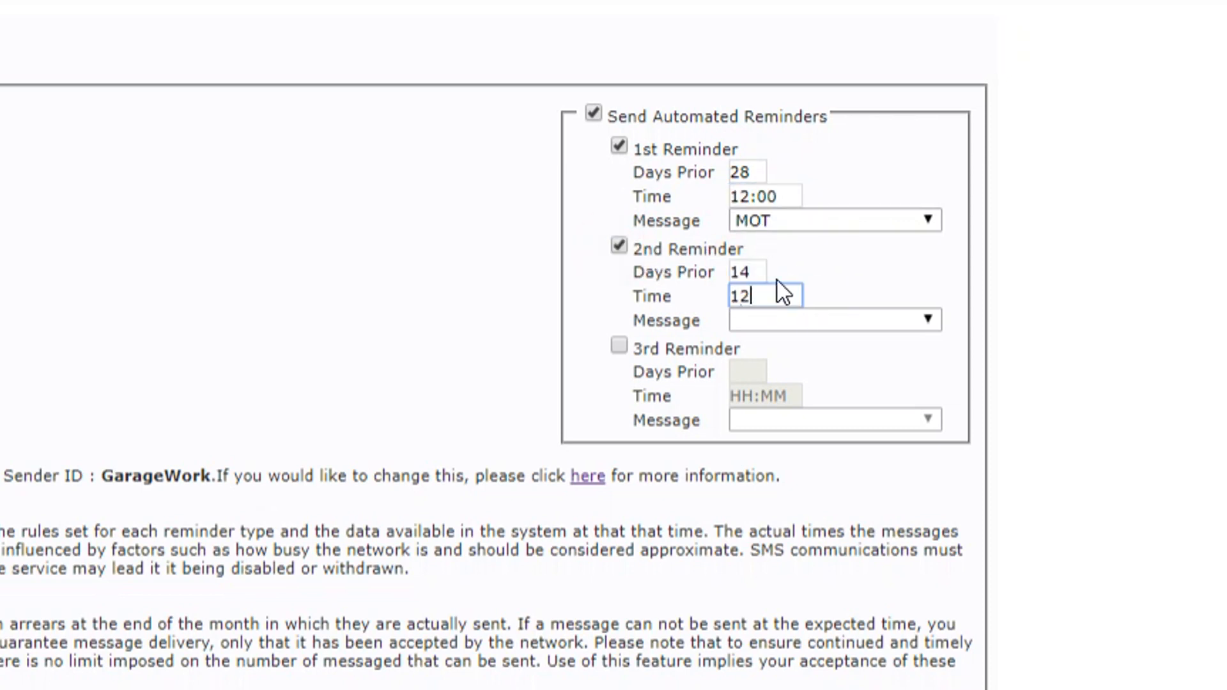
click(833, 319)
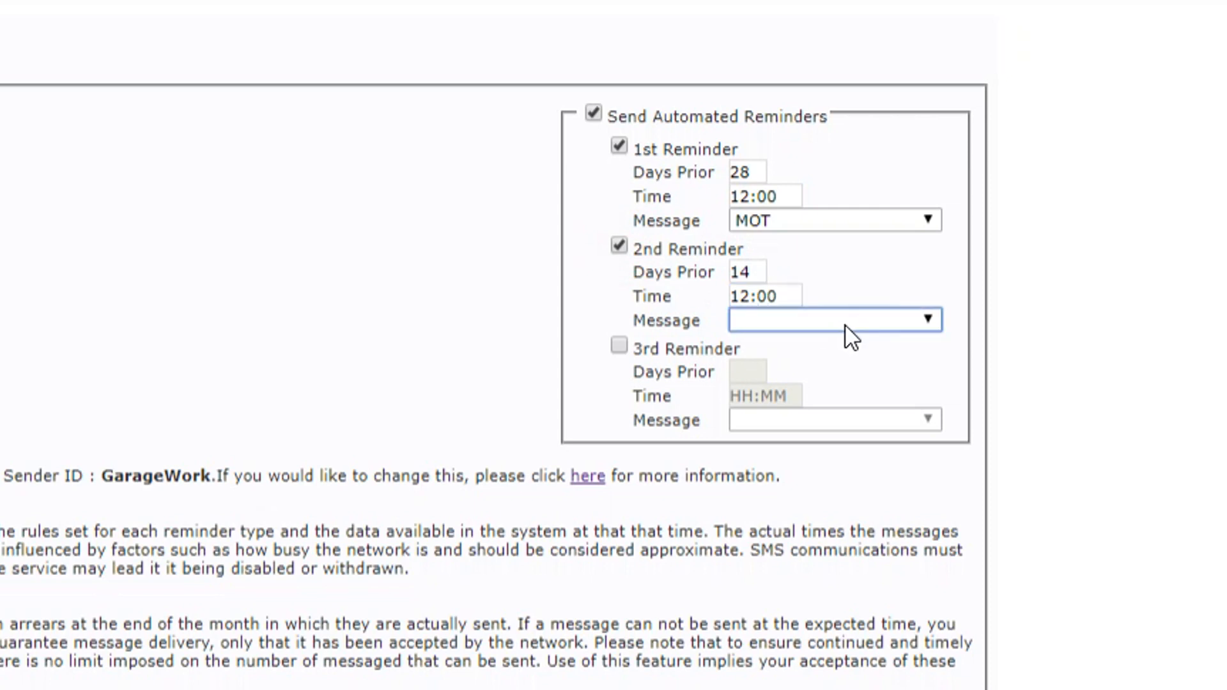
click(833, 319)
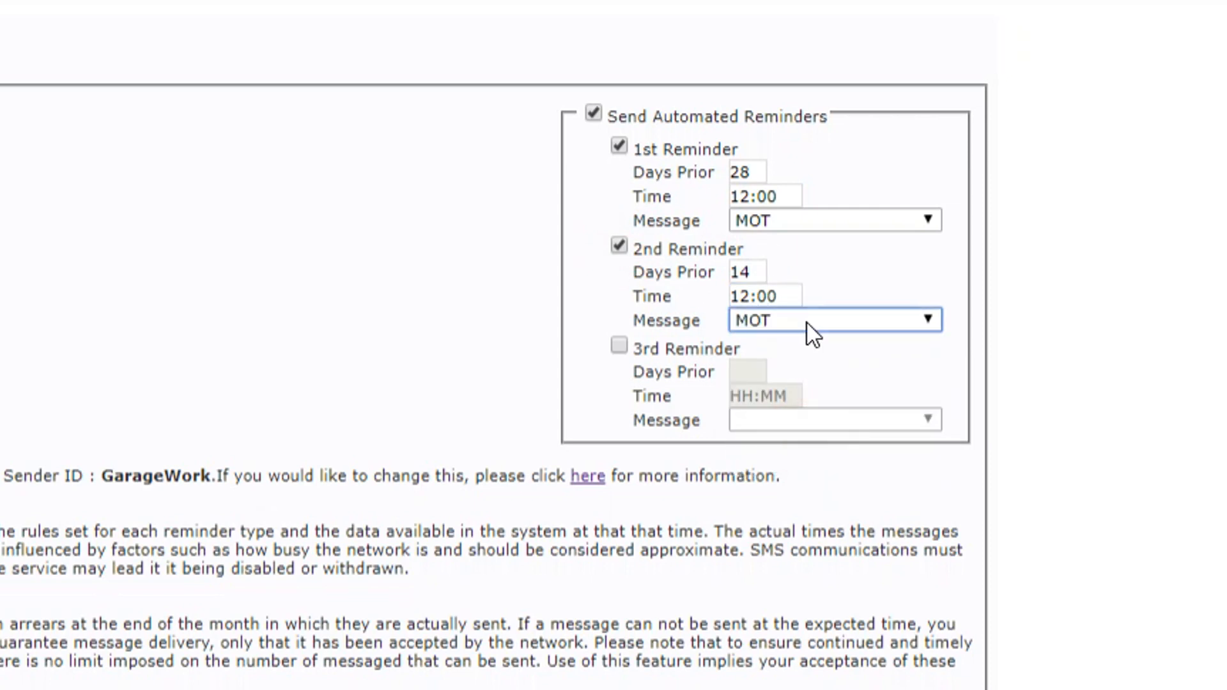
- Add a third MOT reminder 1 day prior at 12:00 with the MOT message
click(619, 345)
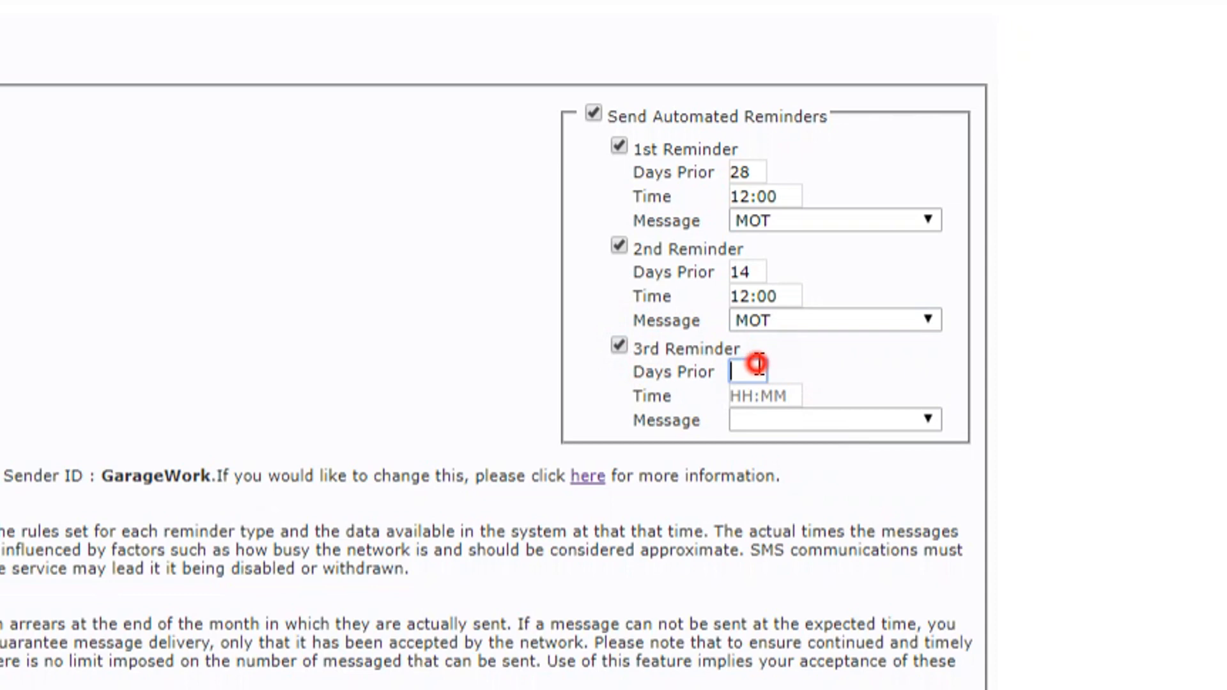
text(1)
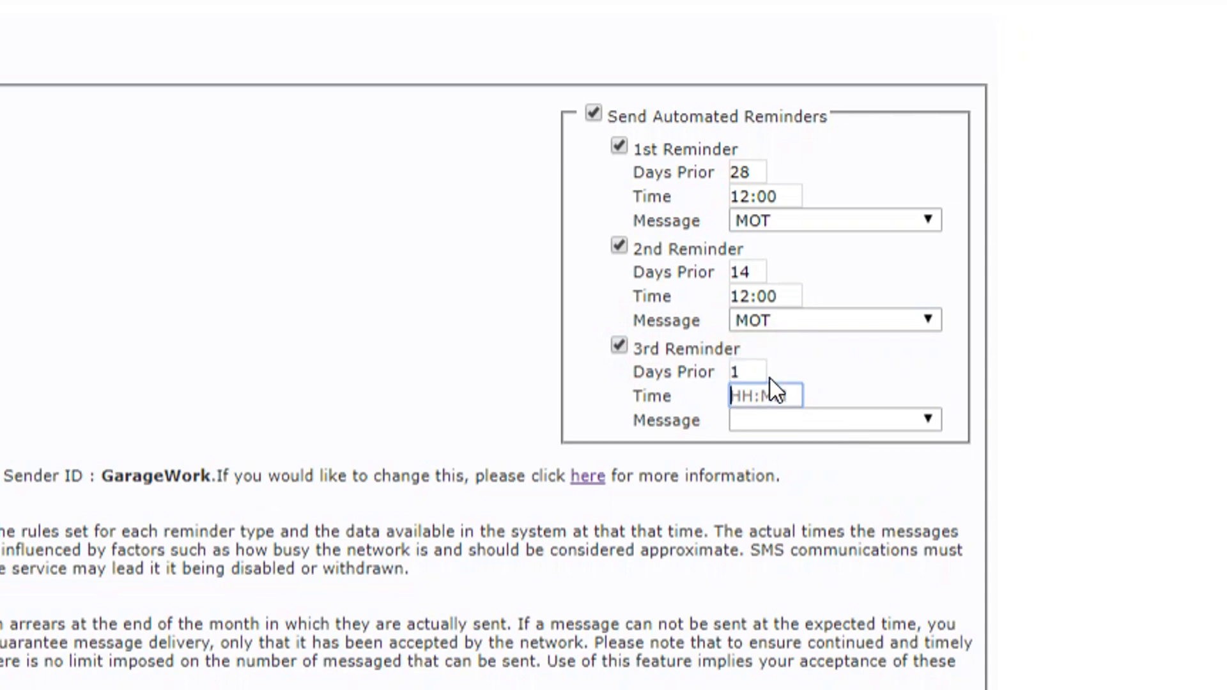
text(12:00)
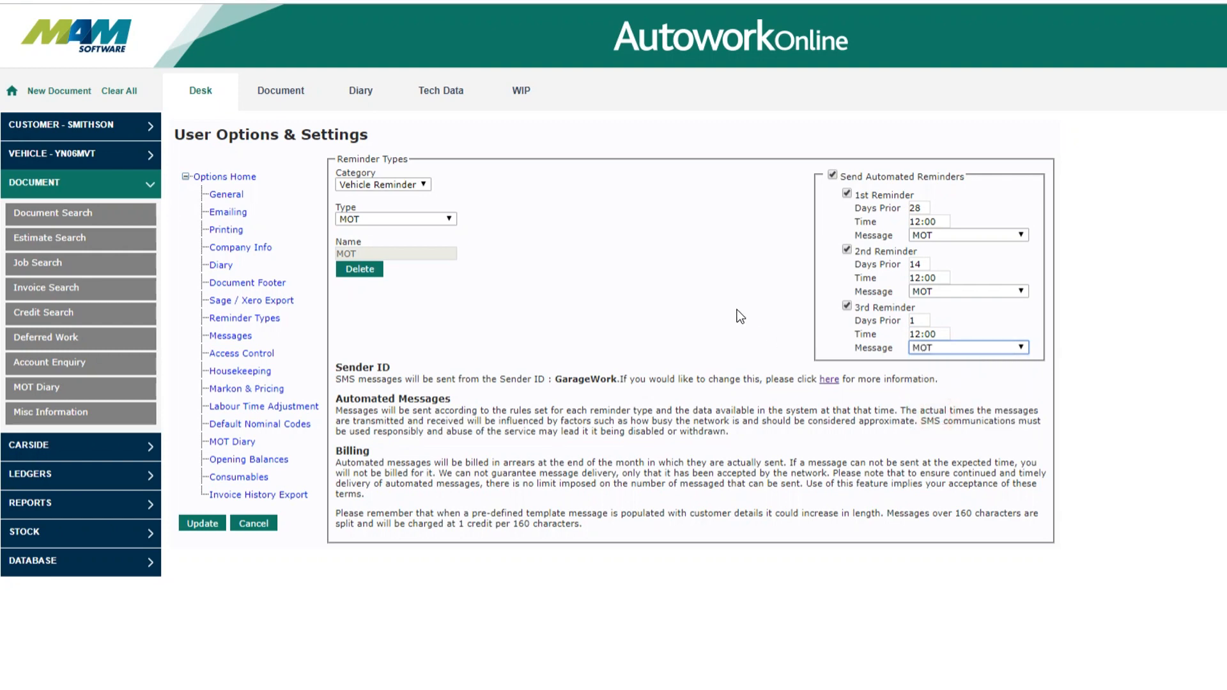
mouse_move(202, 523)
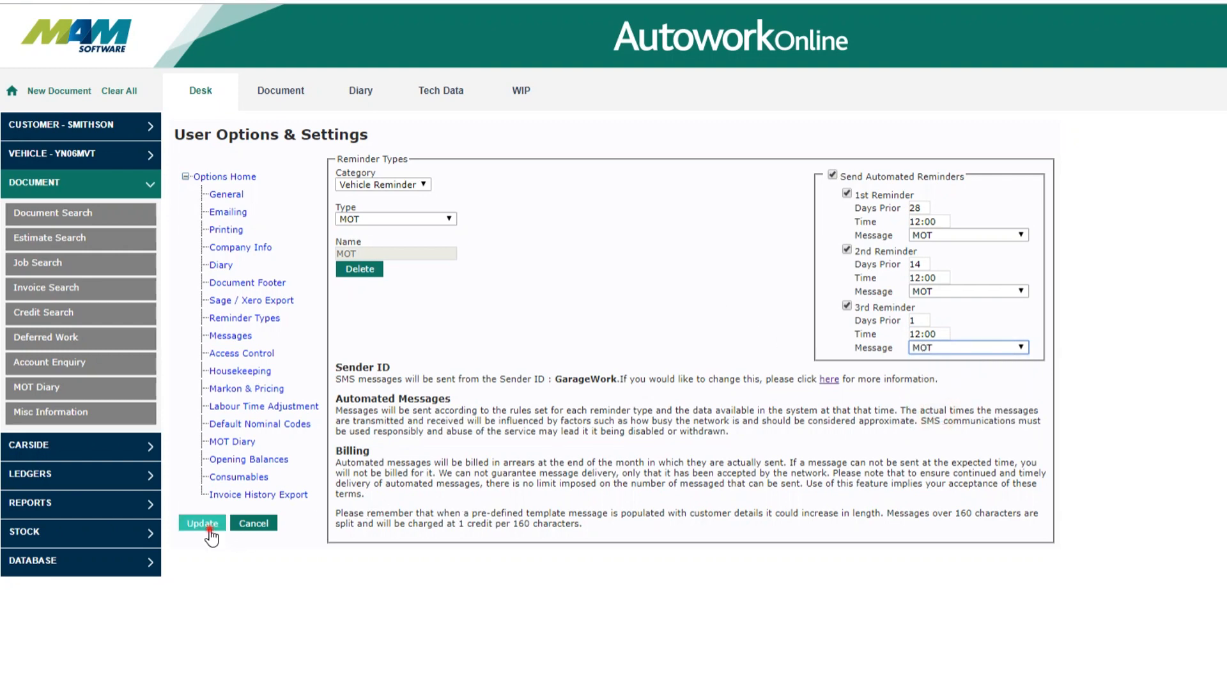
- Save the MOT reminder changes and confirm replacing existing automated reminders with the new schedule
click(201, 523)
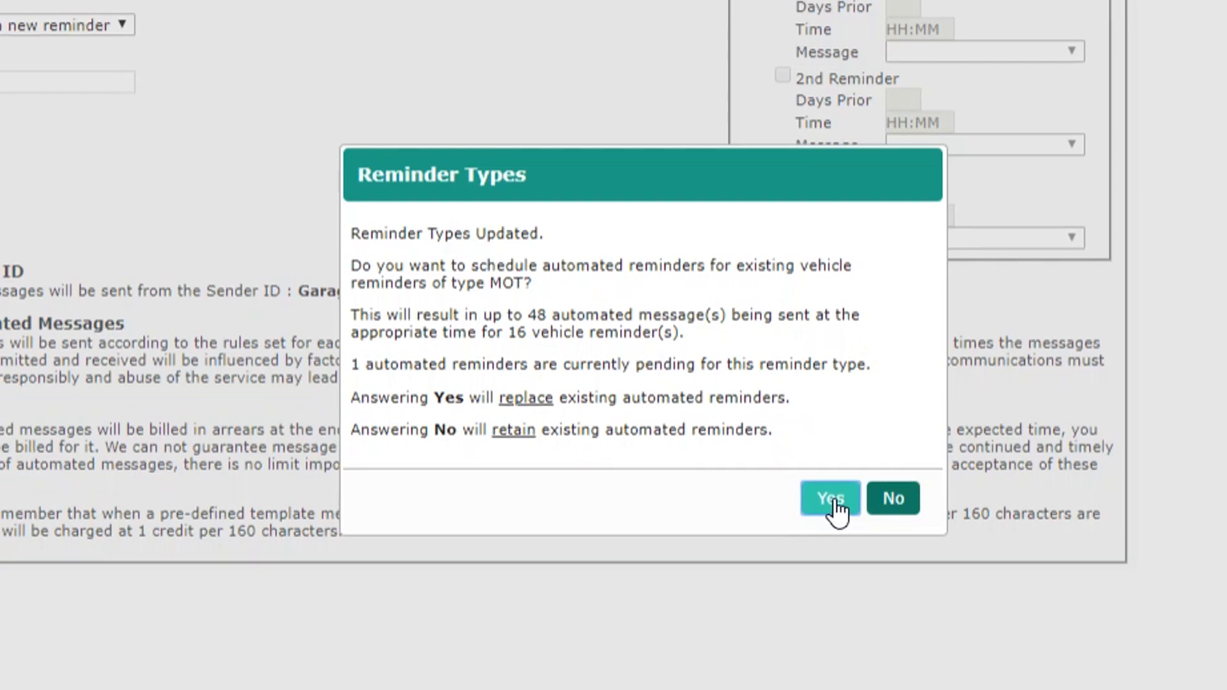
click(828, 499)
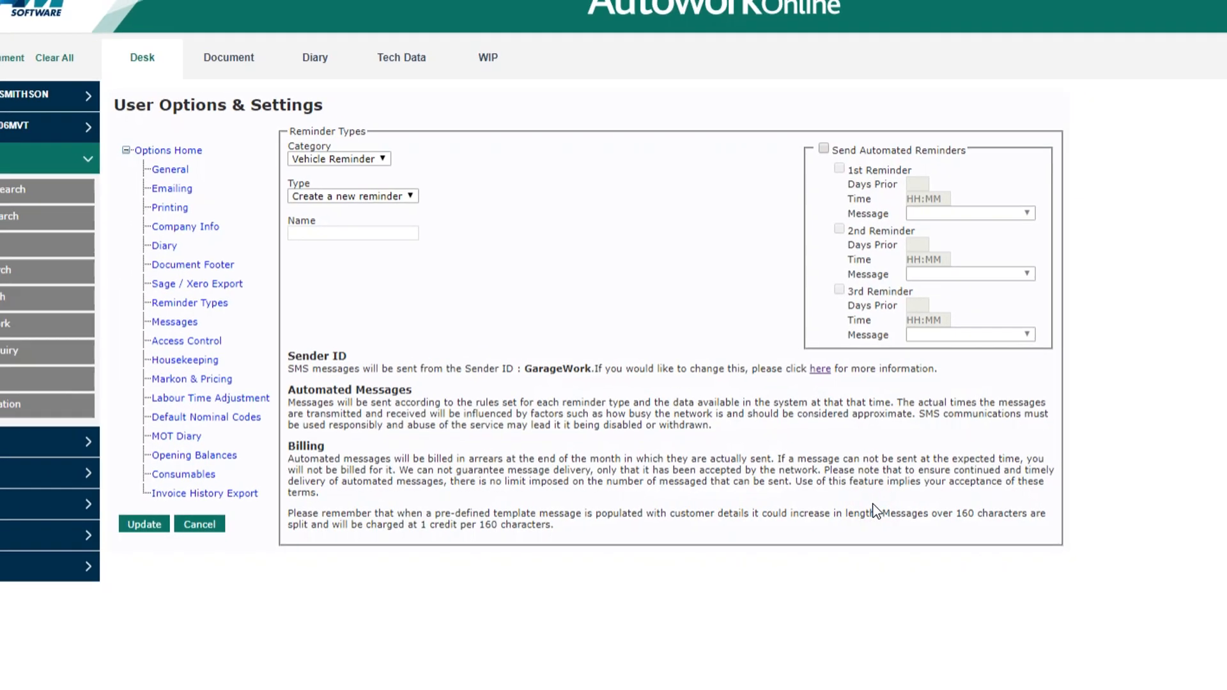
- Reselect the MOT reminder type and check its three reminder messages remain set to MOT
click(353, 195)
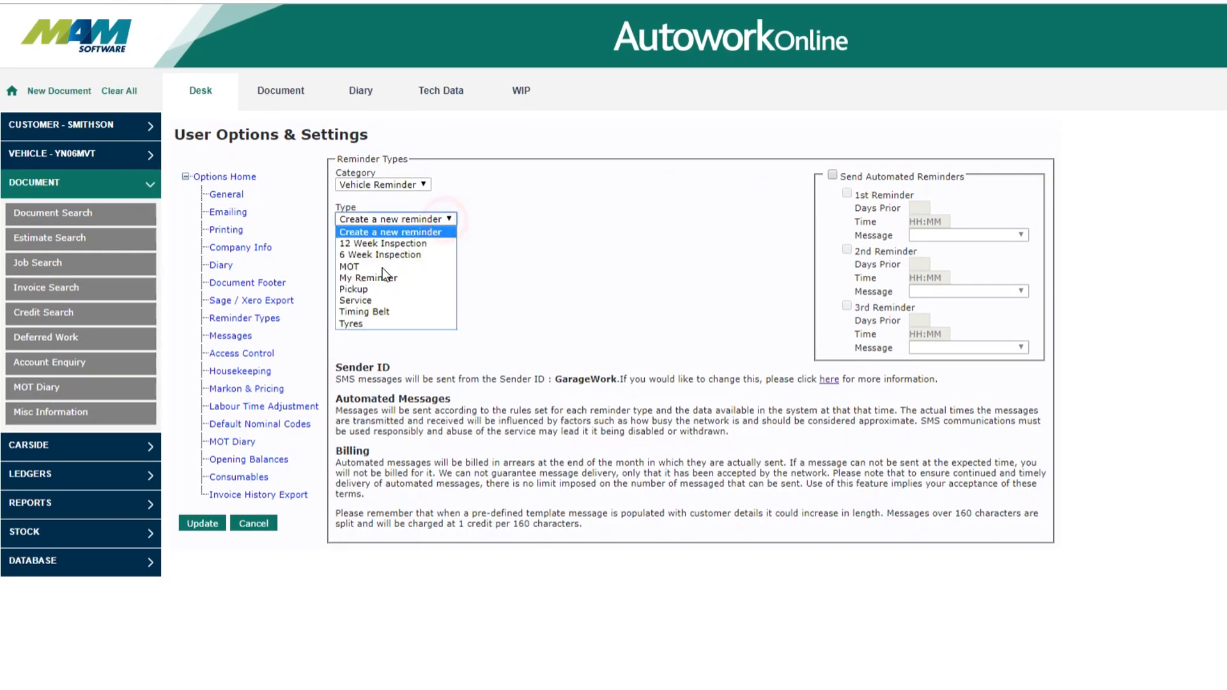
click(348, 266)
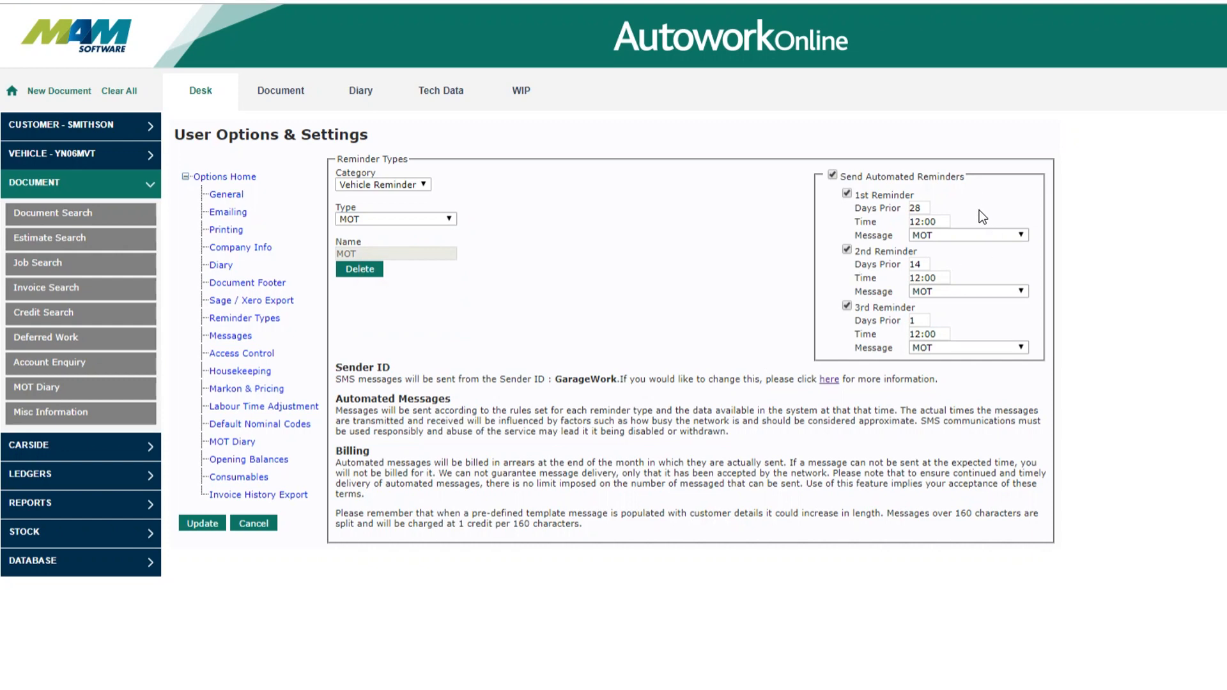
mouse_move(644, 318)
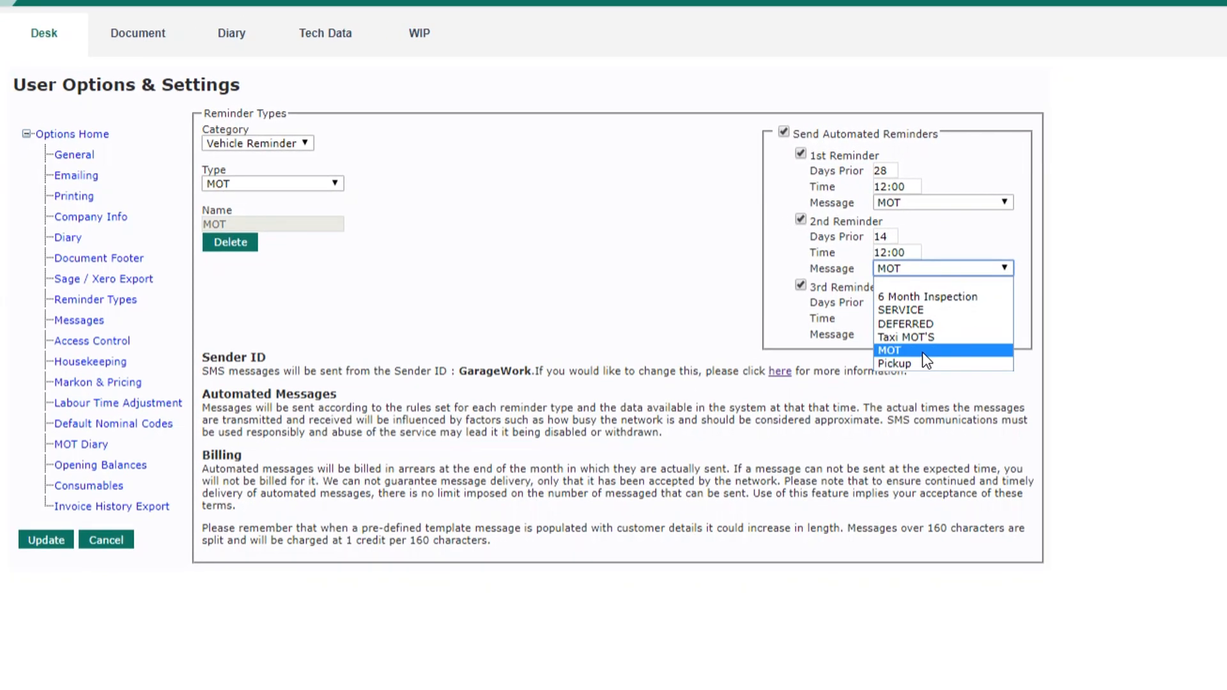
click(889, 350)
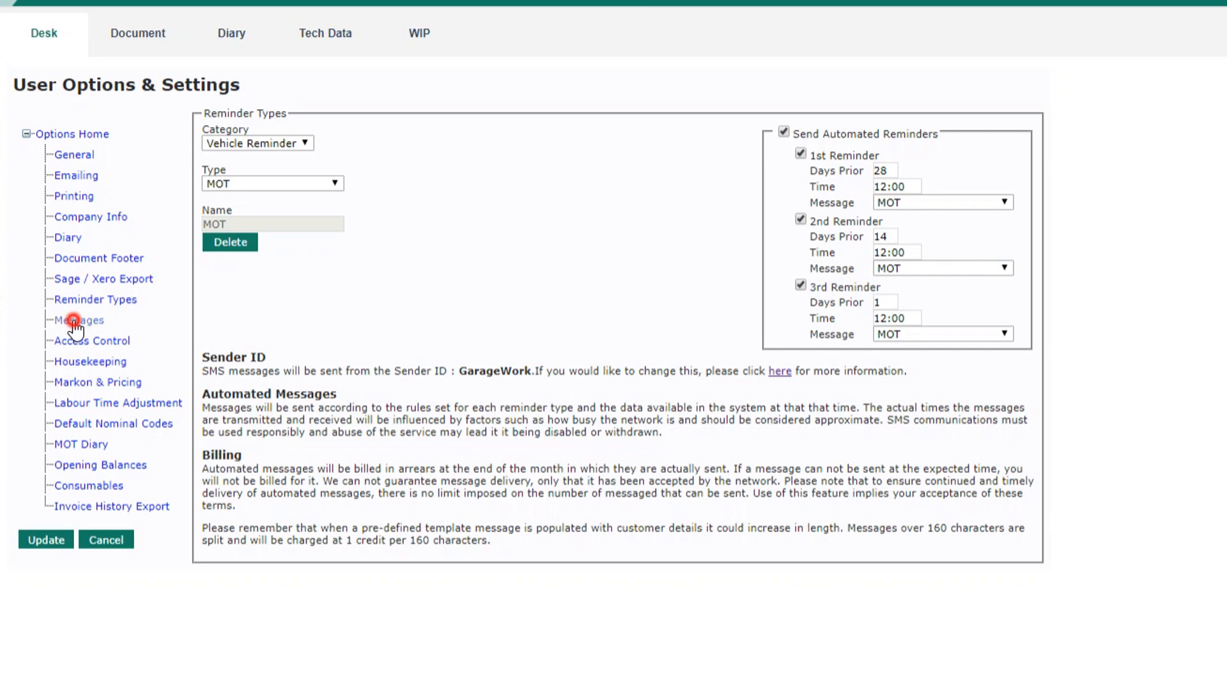
- View the MOT template under Messages and select its full SMS reminder text
click(78, 319)
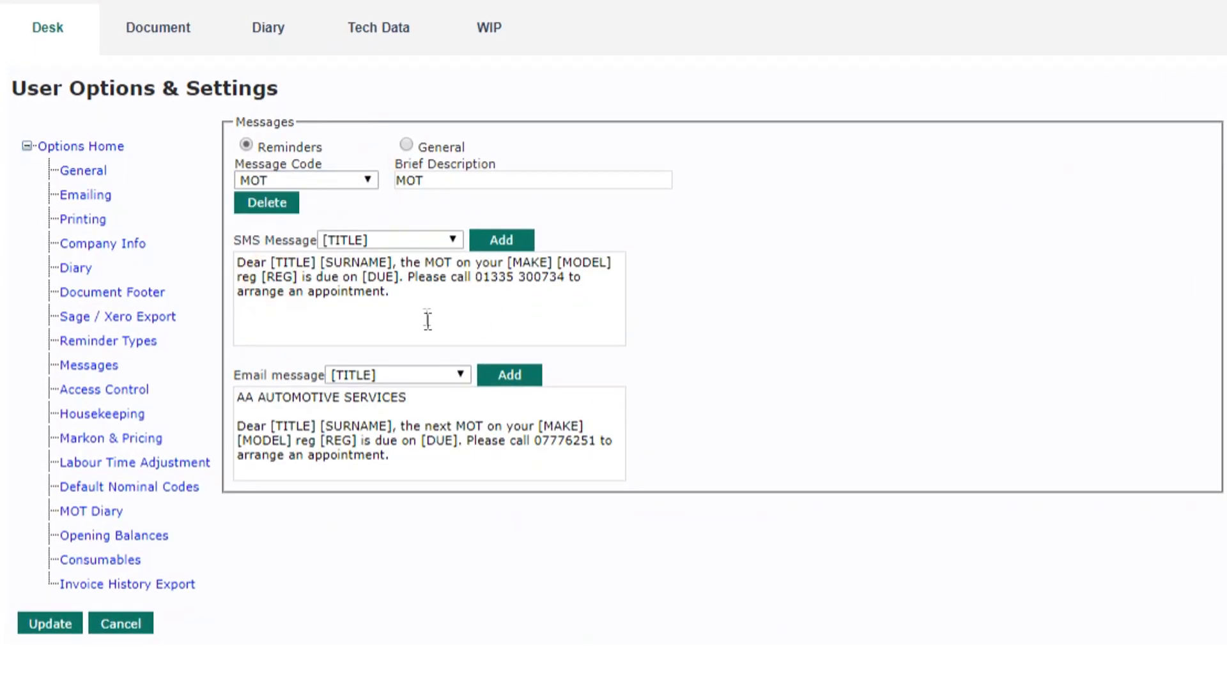
triple_click(429, 277)
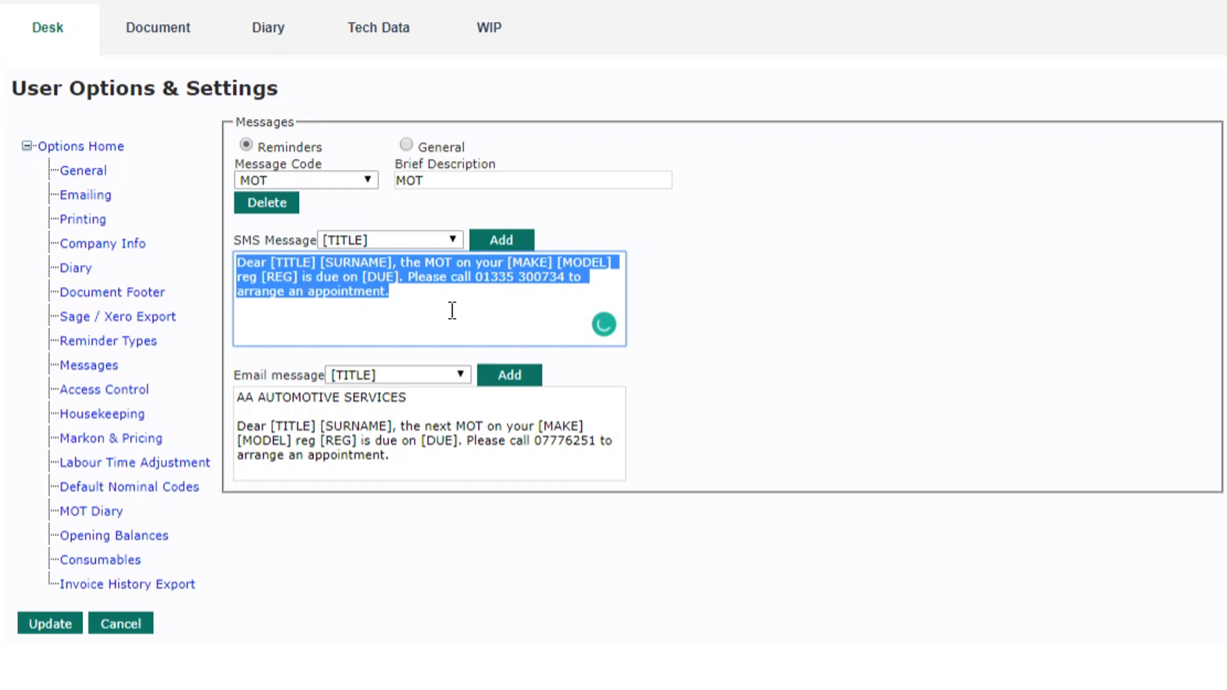